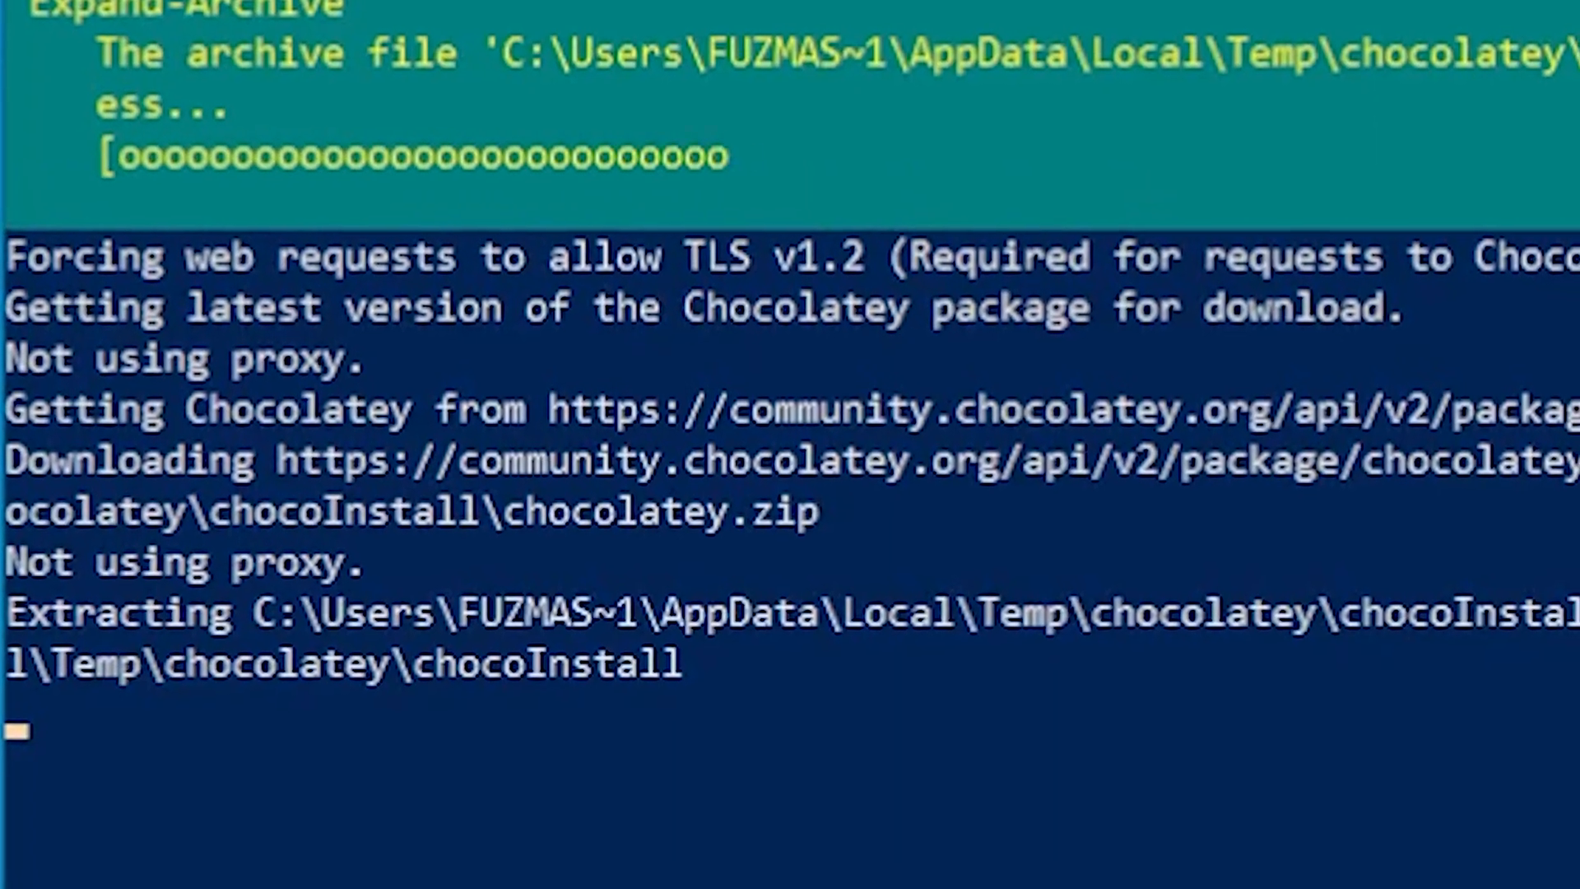
Scroll the Google results for ninite while Chocolatey finishes extracting in PowerShell.
scroll("down", 3)
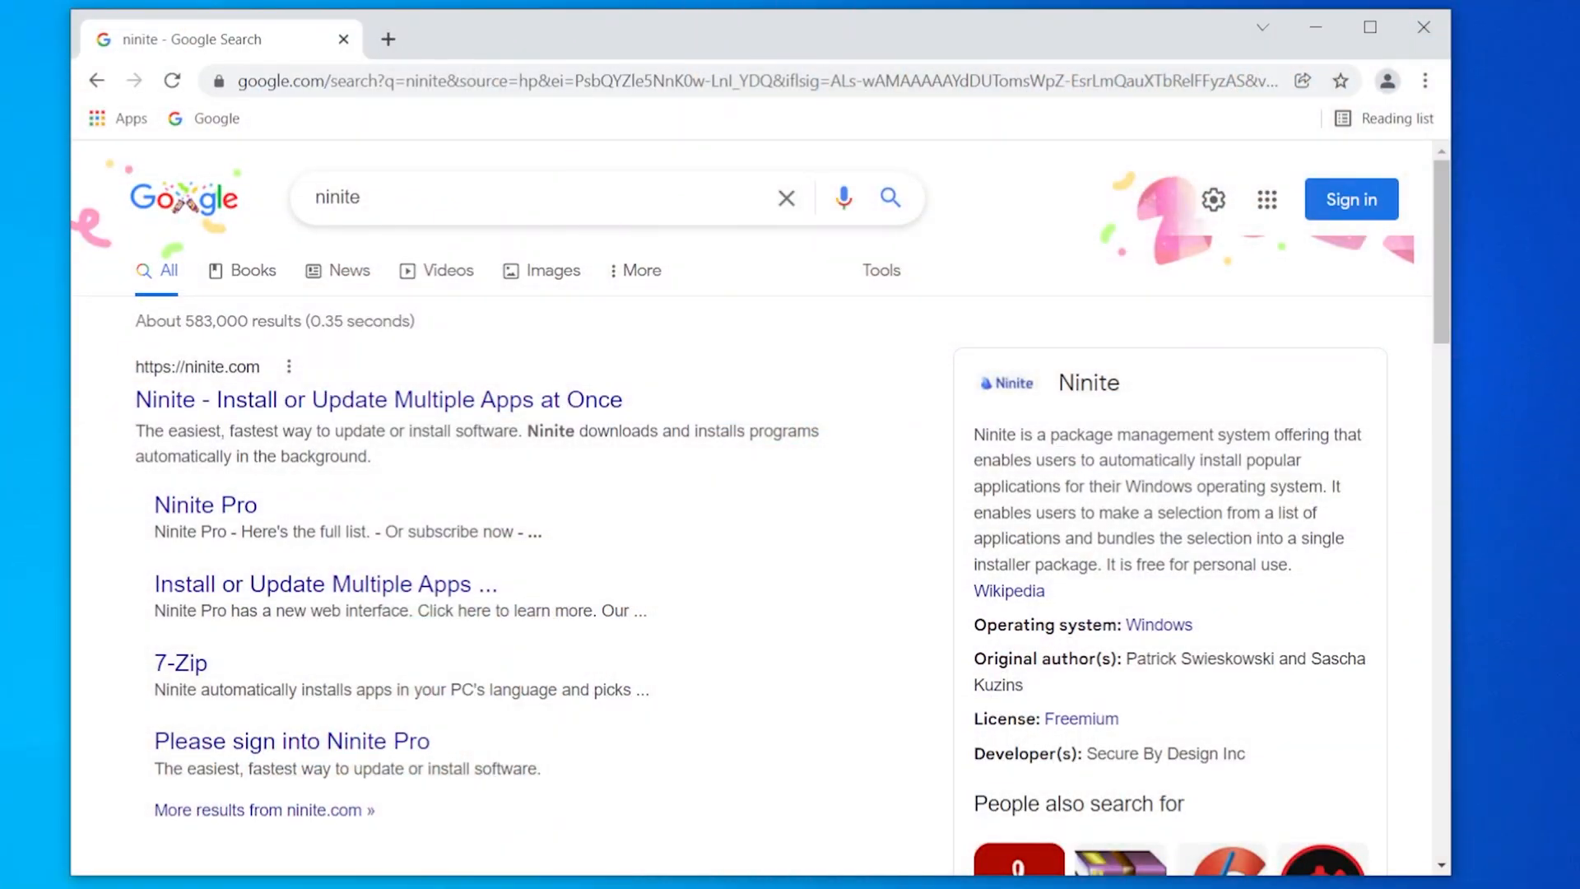
On ninite.com download the custom installer for the ticked apps and go to Ninite Pro.
left_click(379, 398)
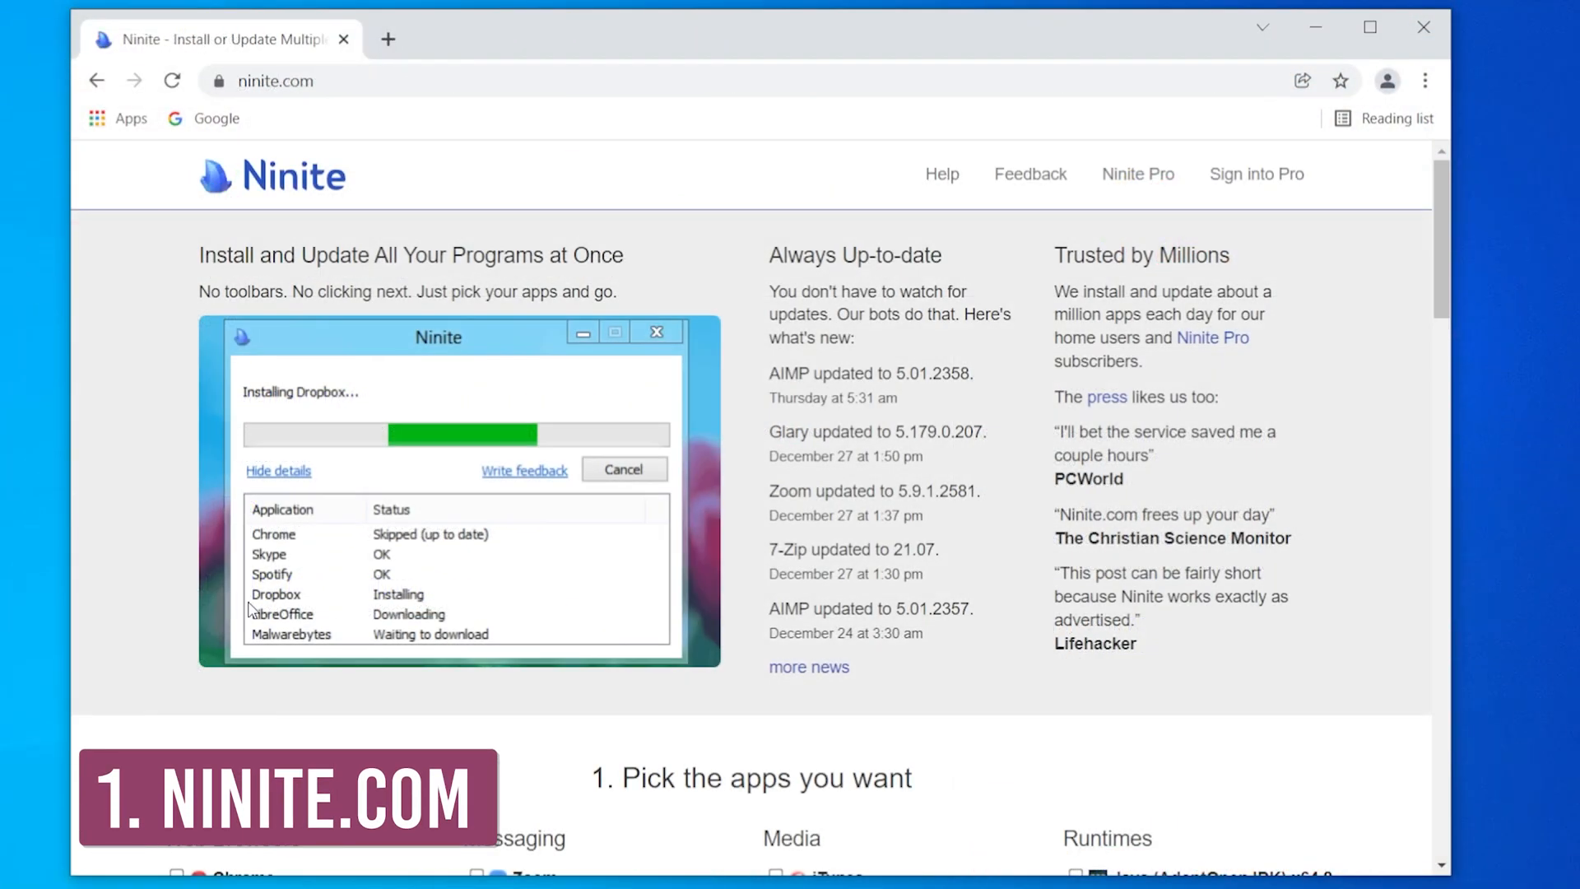
scroll("down", 3)
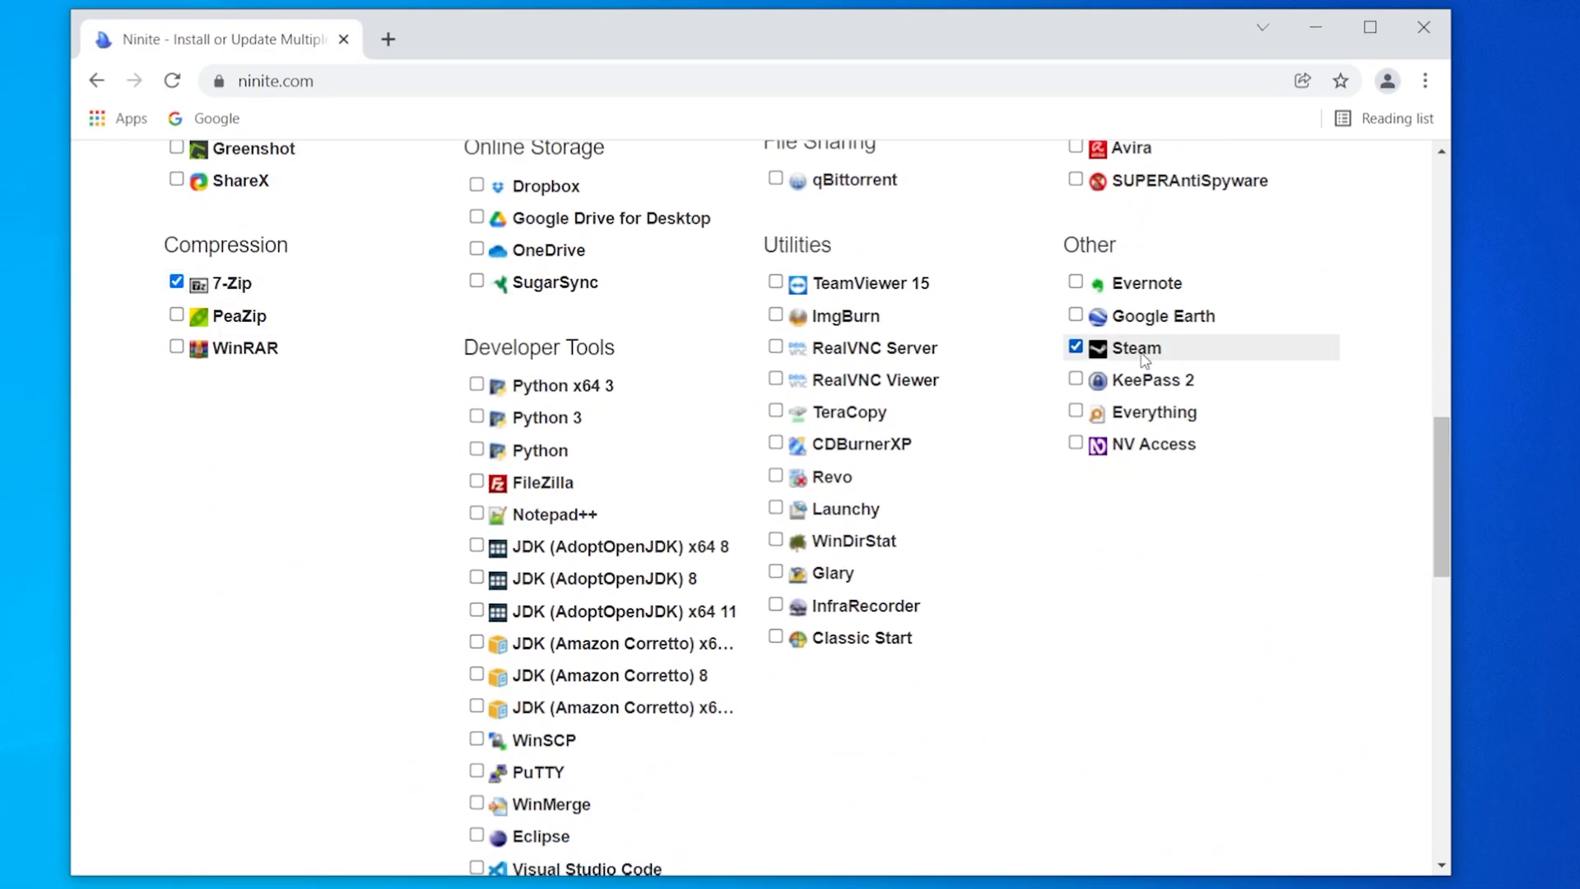
scroll("down", 3)
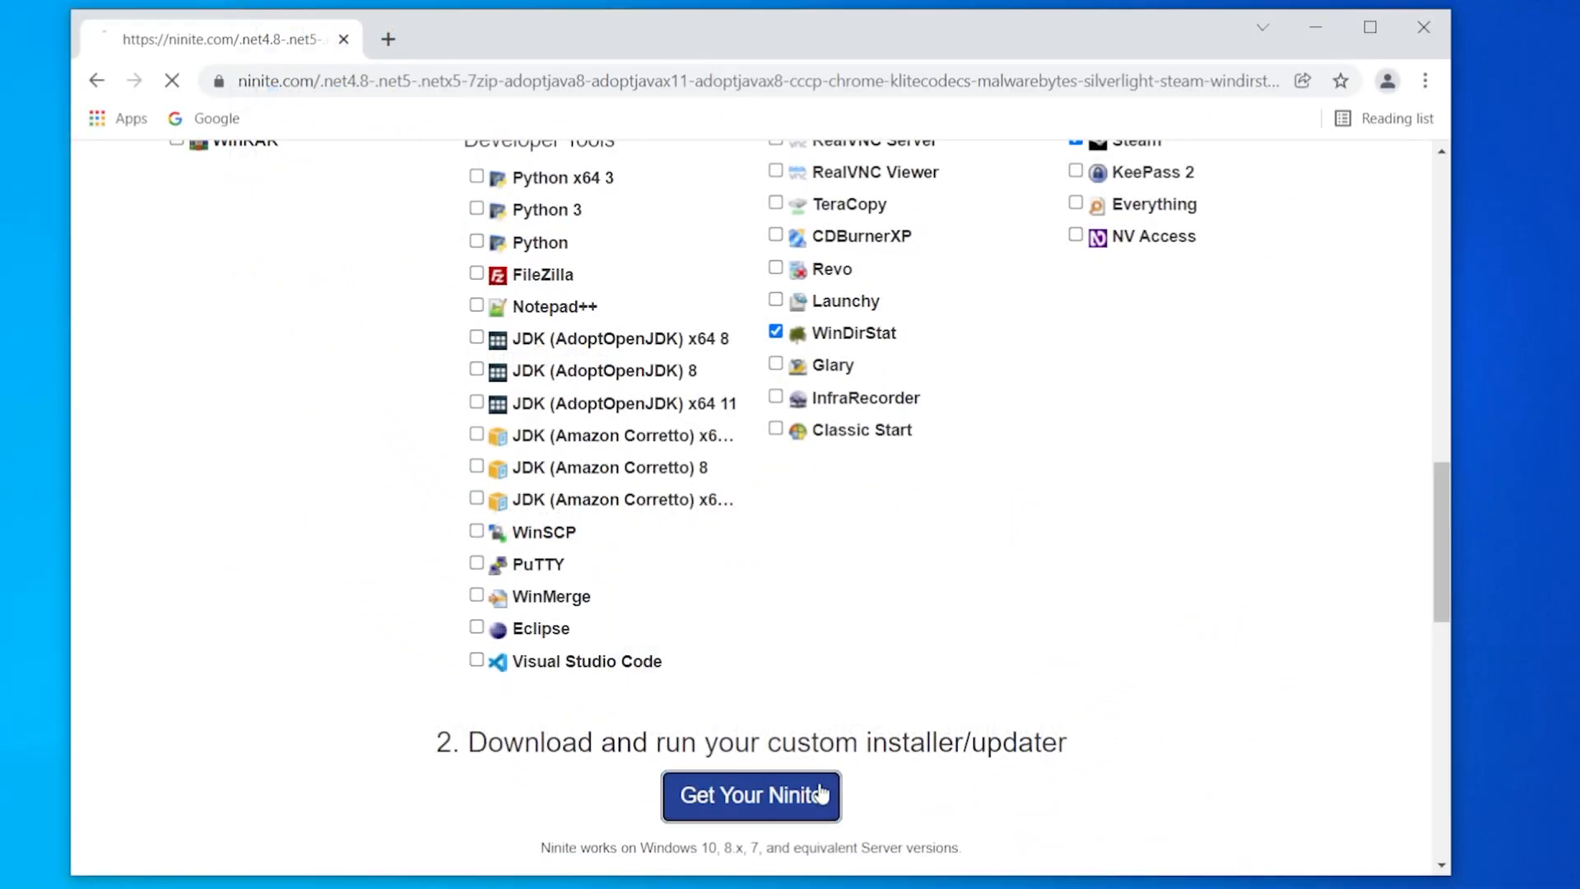
left_click(750, 795)
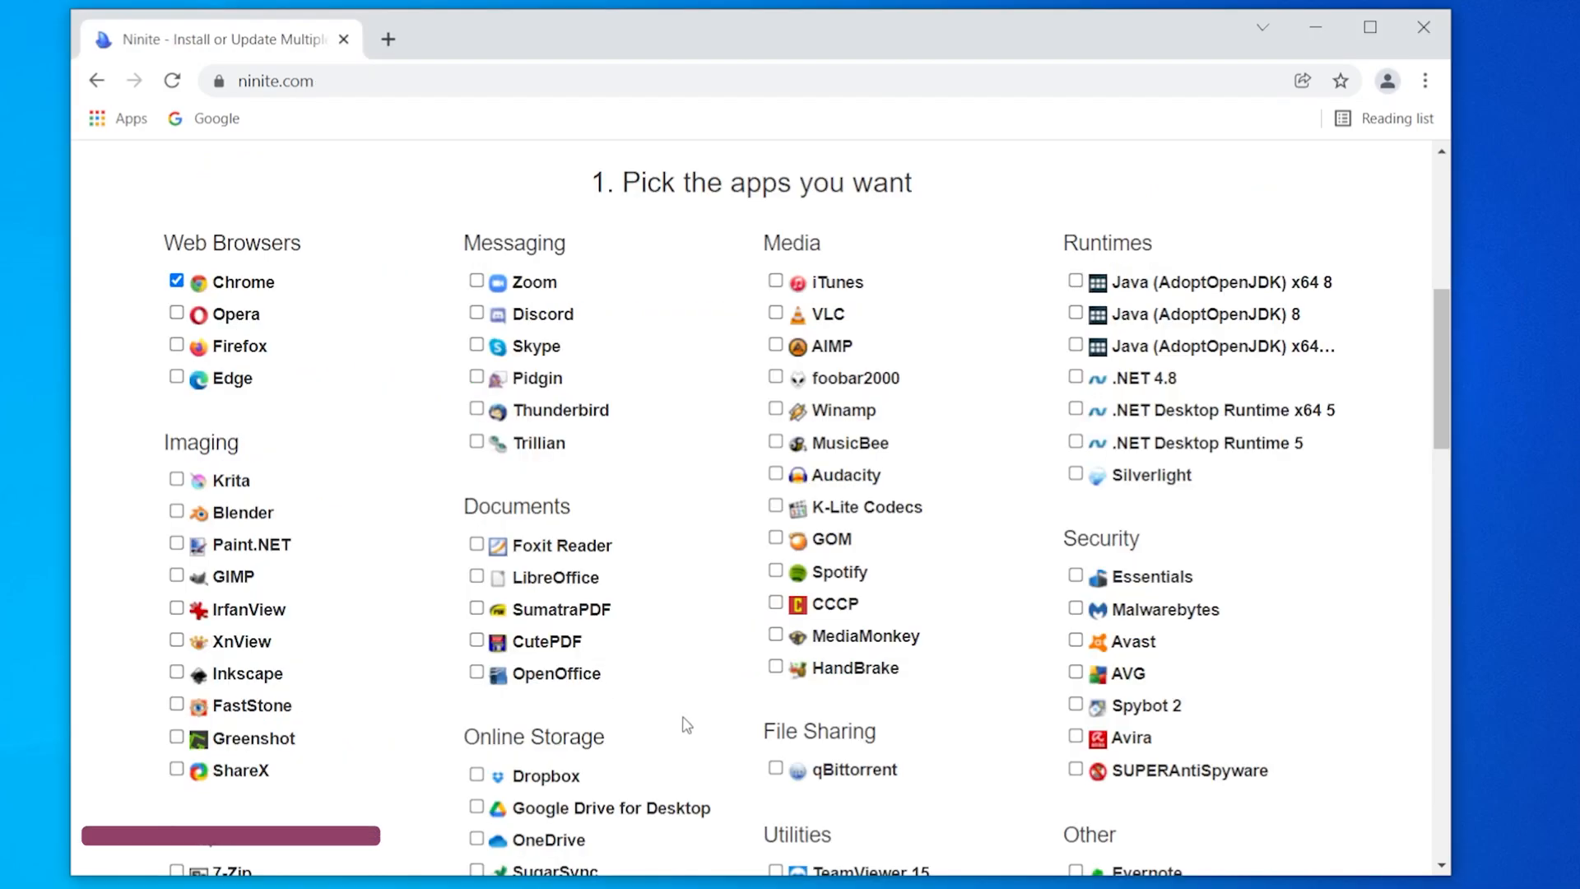
left_click(776, 505)
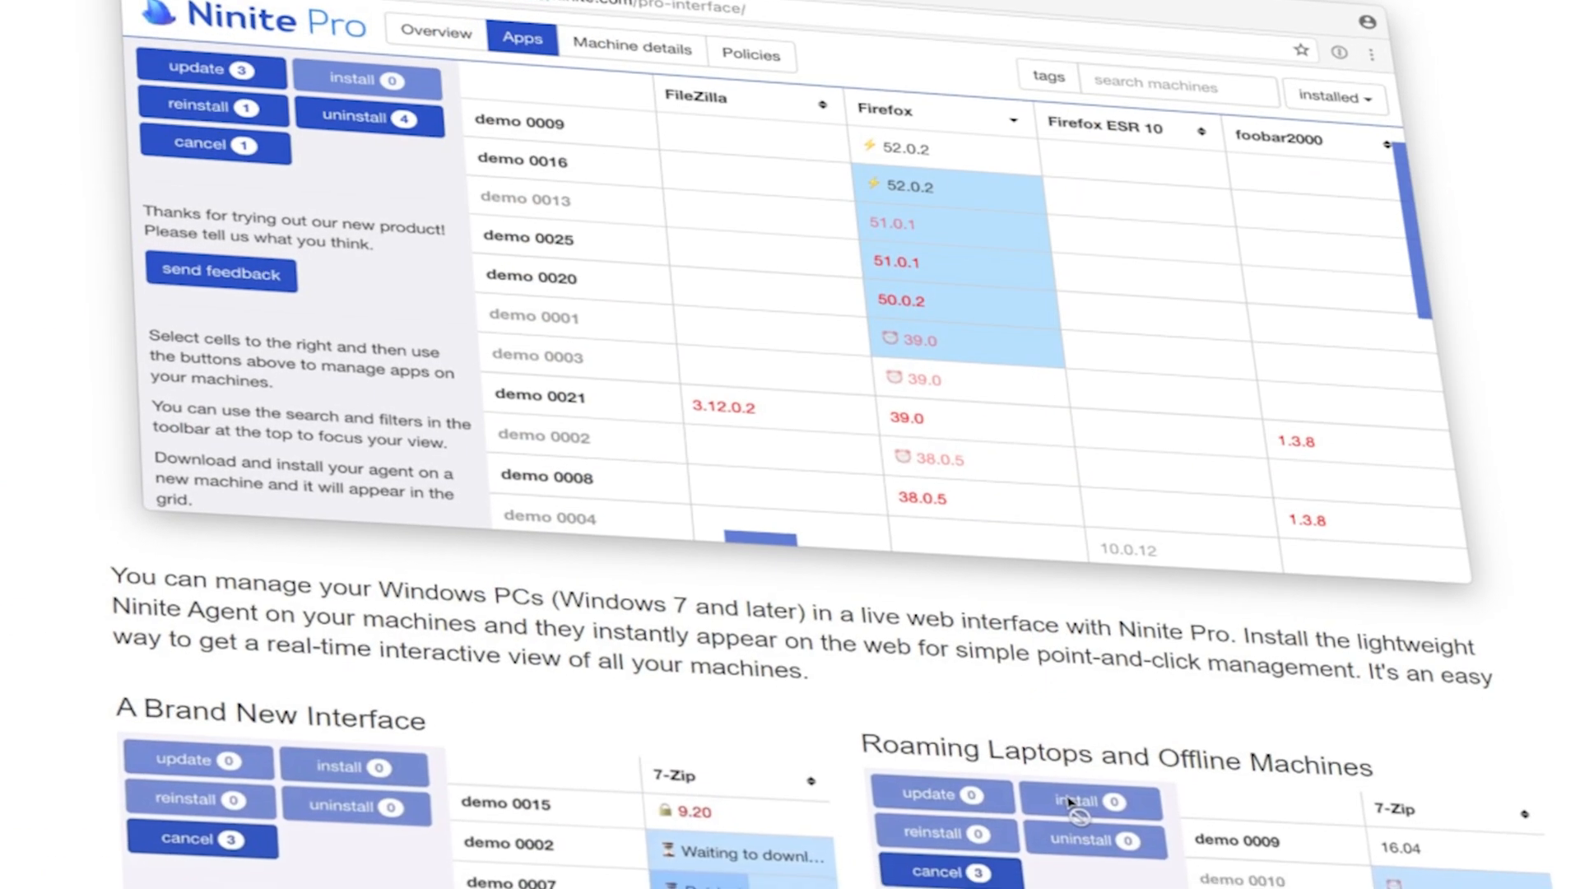
Scroll through the Ninite Pro feature descriptions for its web management interface.
scroll("down", 3)
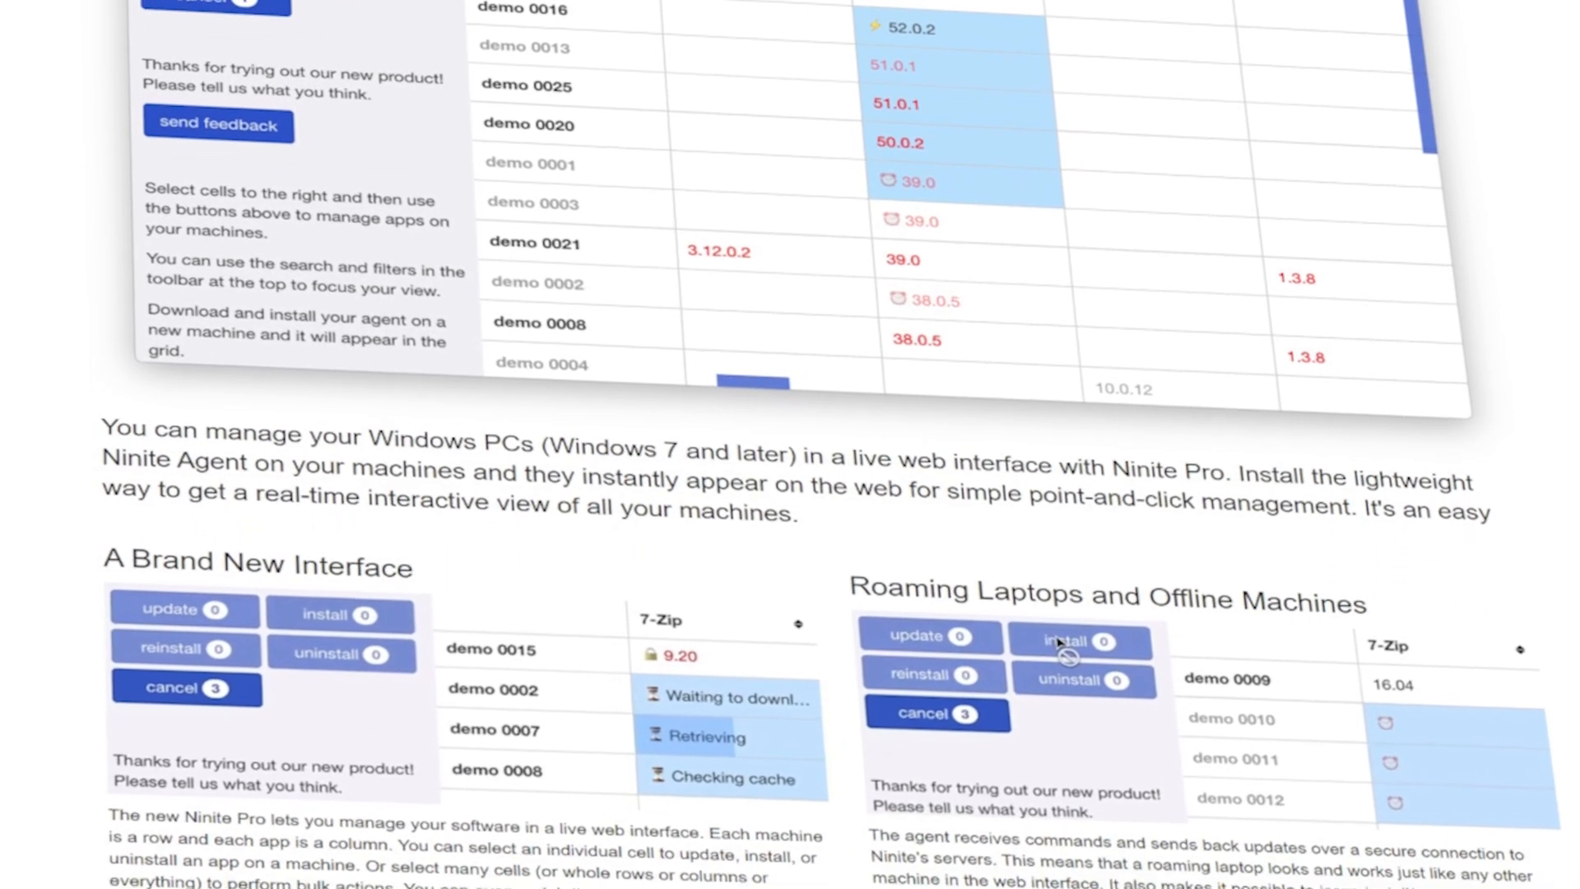
scroll("down", 3)
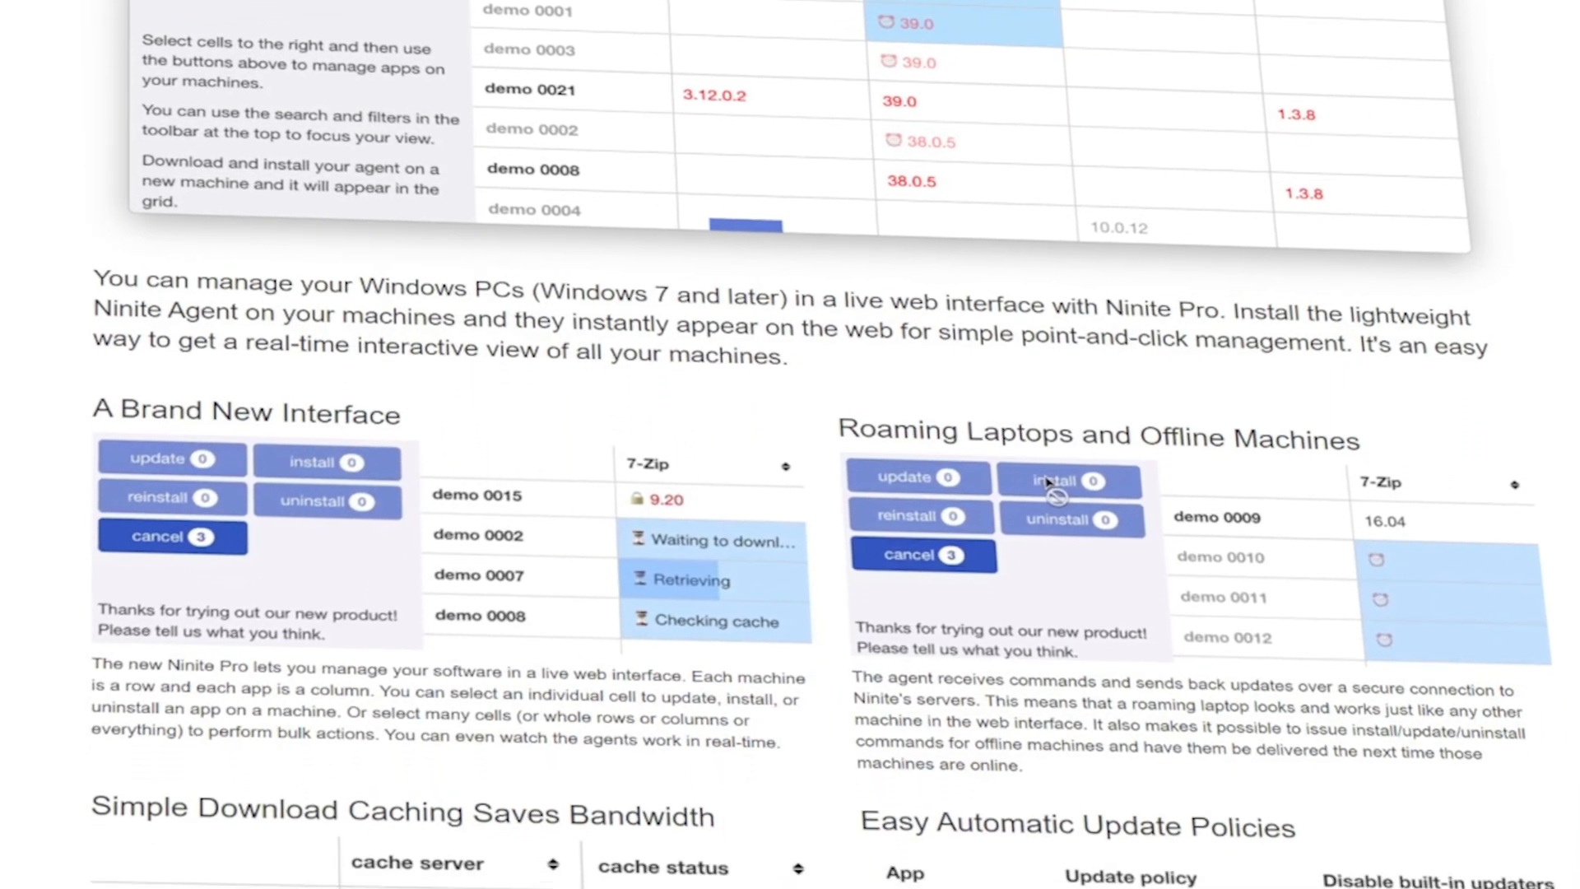
scroll("down", 3)
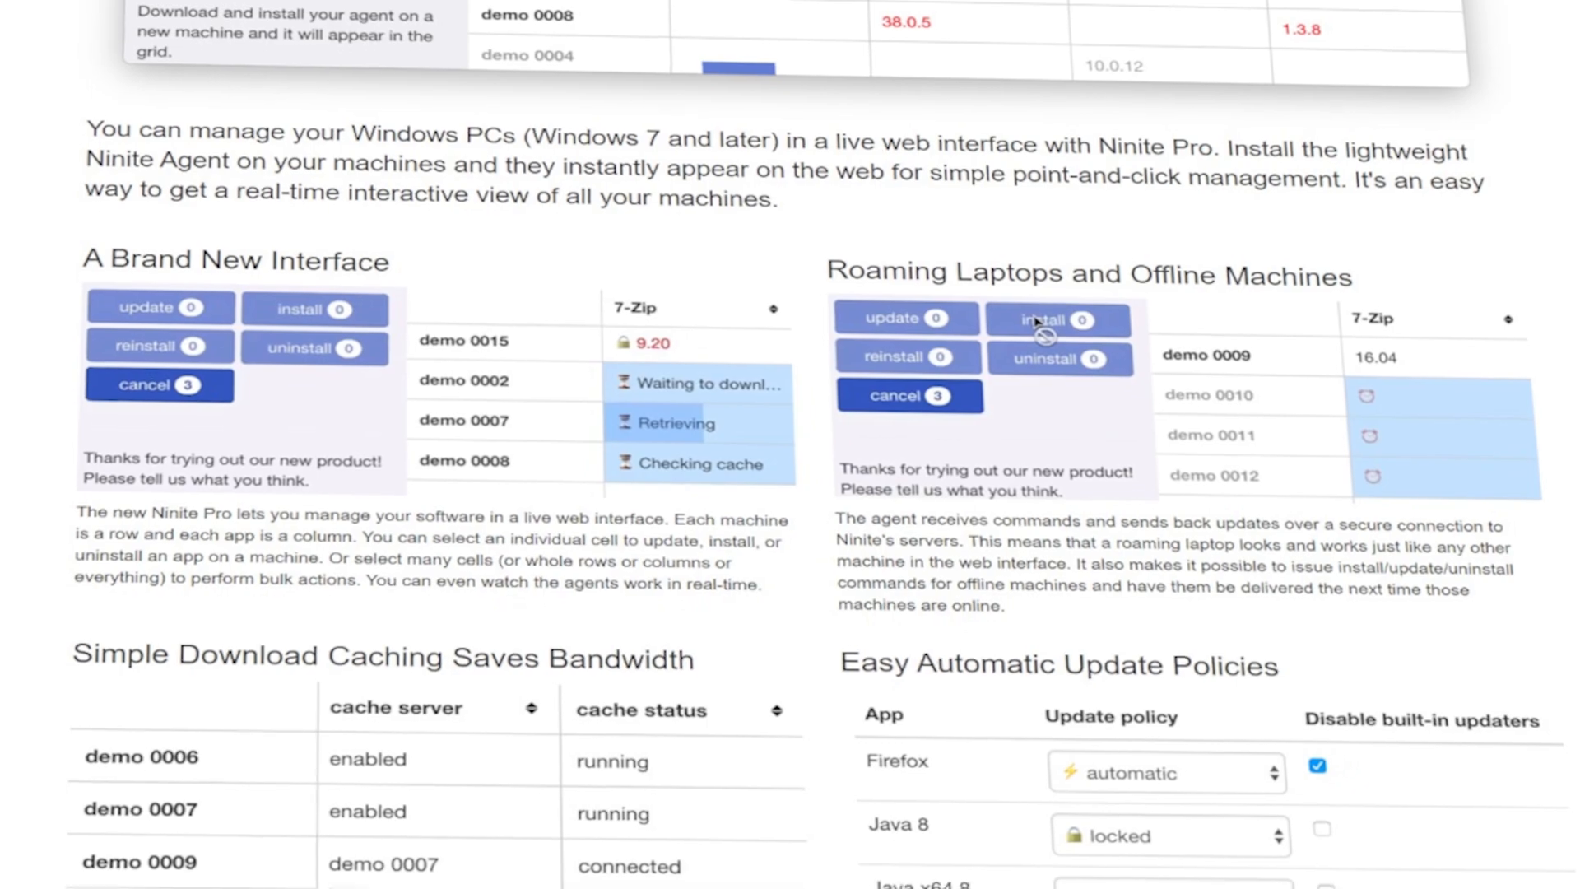
scroll("down", 3)
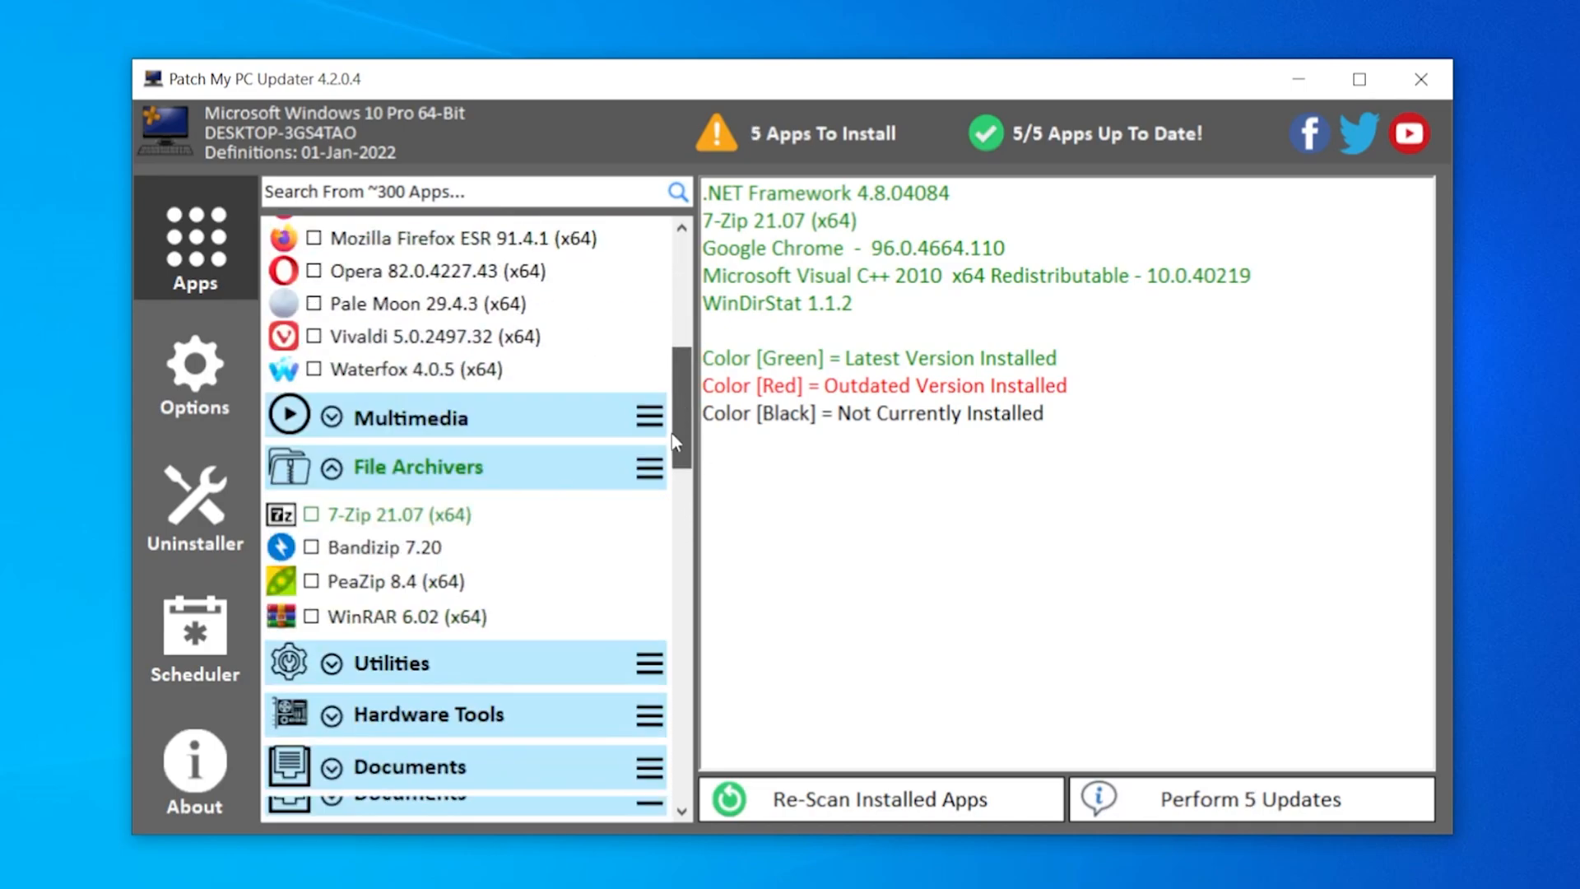
From the patch my pc results, reach the Home Updater page and get the updater.
scroll("down", 3)
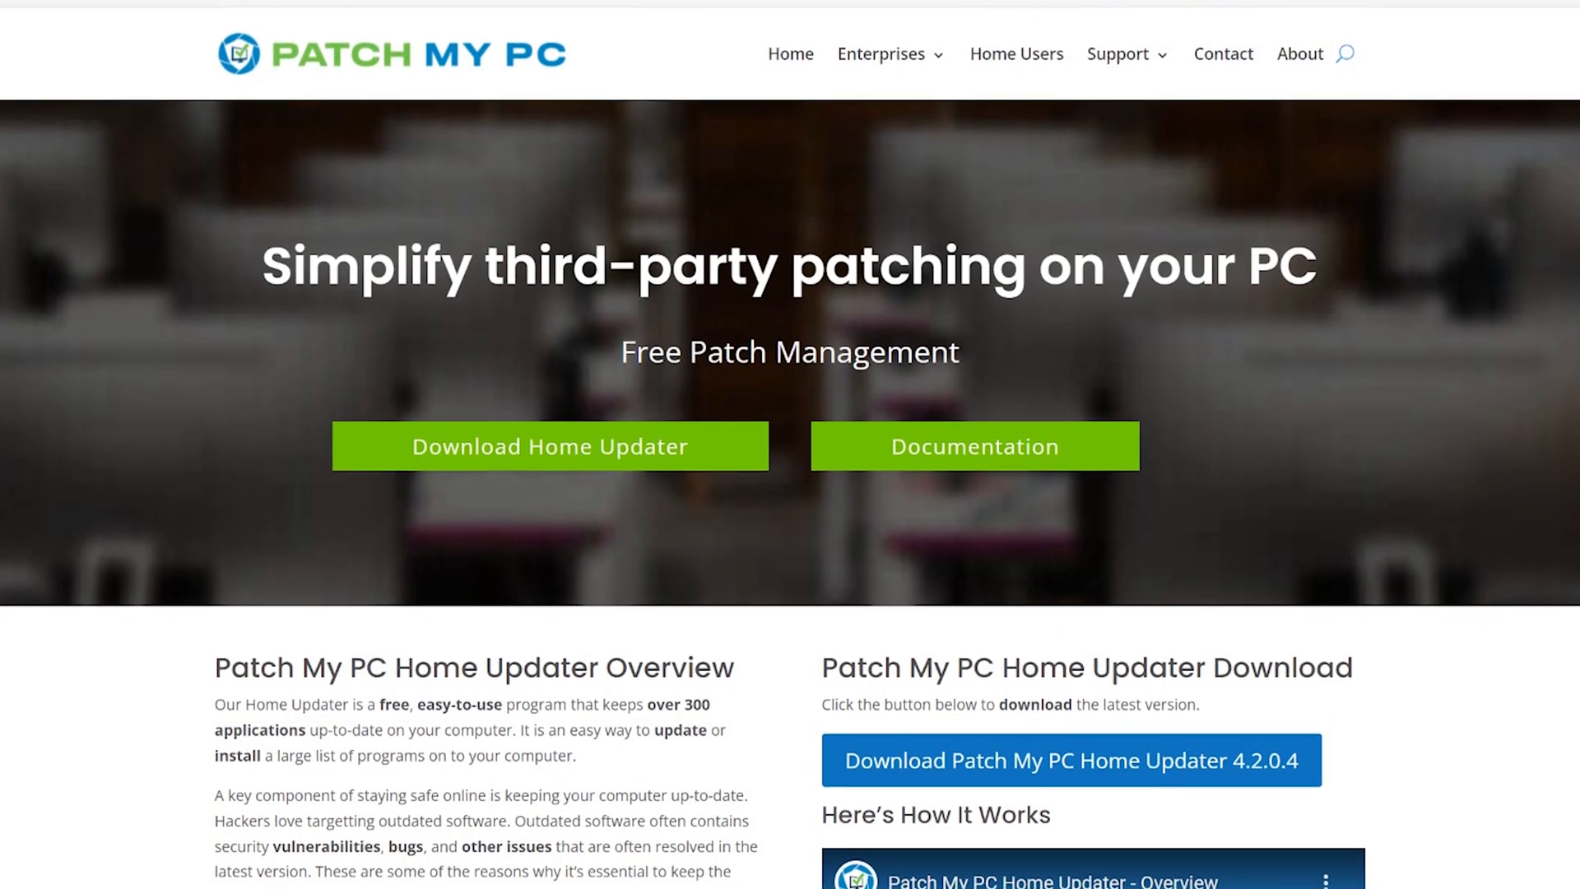
scroll("down", 3)
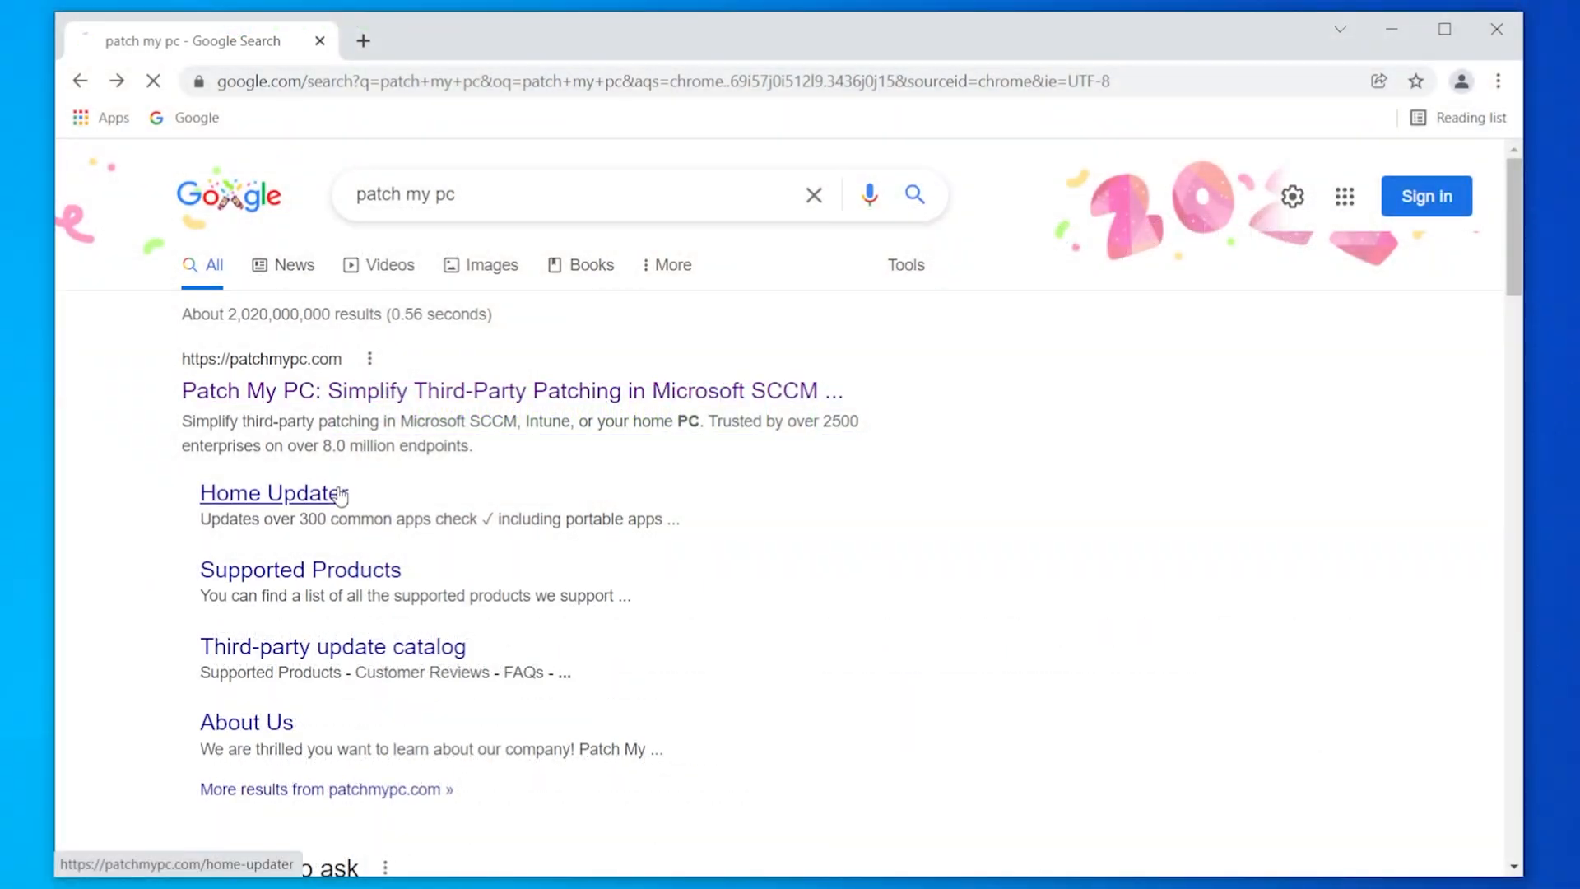
left_click(270, 492)
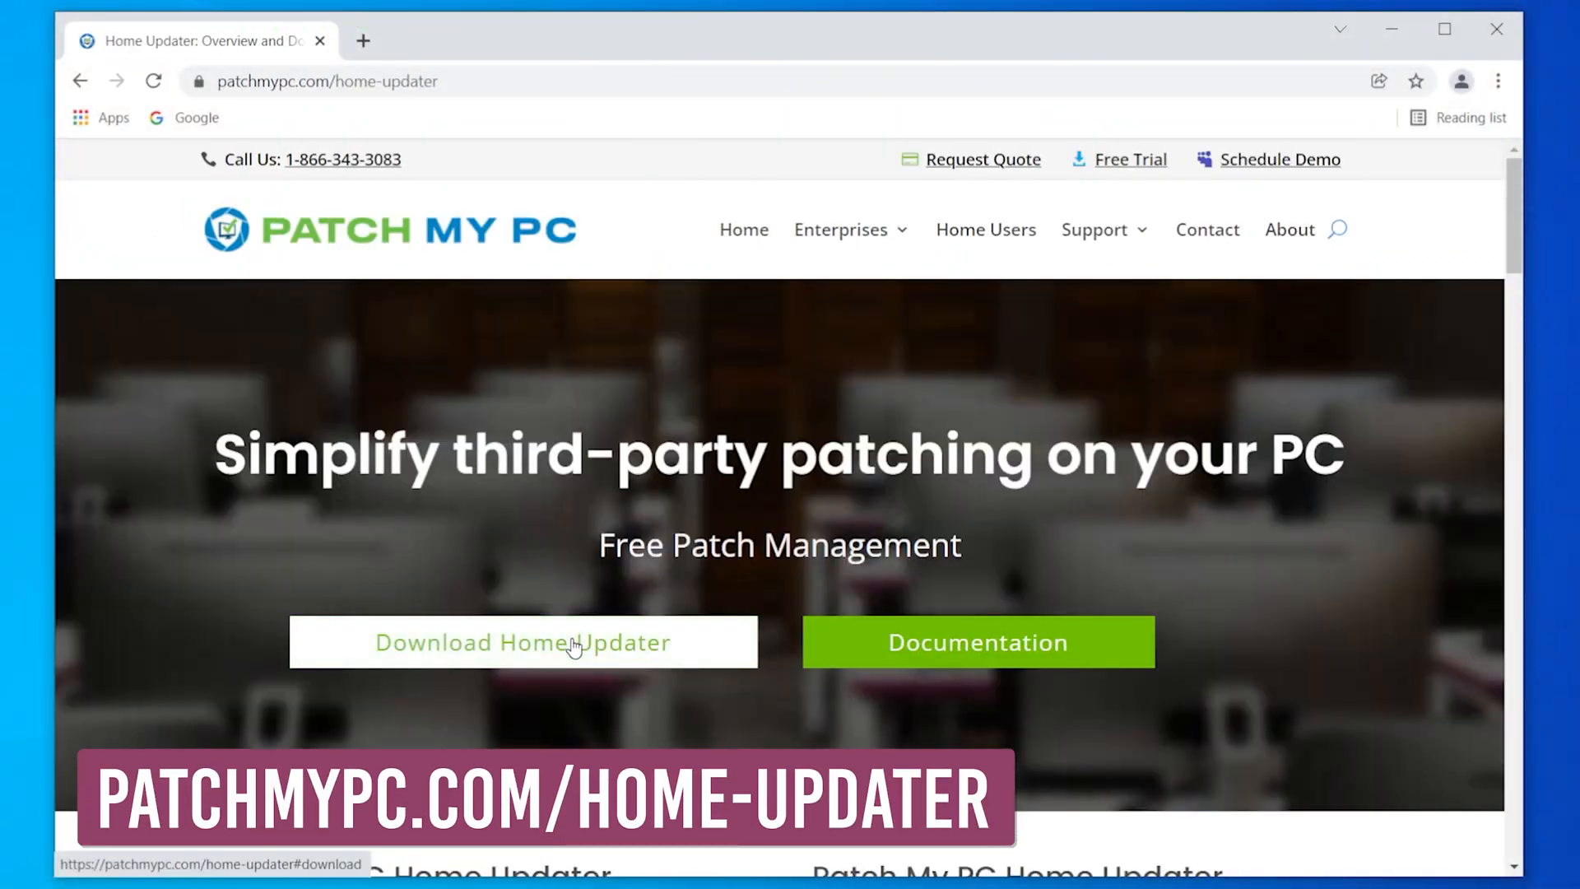
scroll("down", 3)
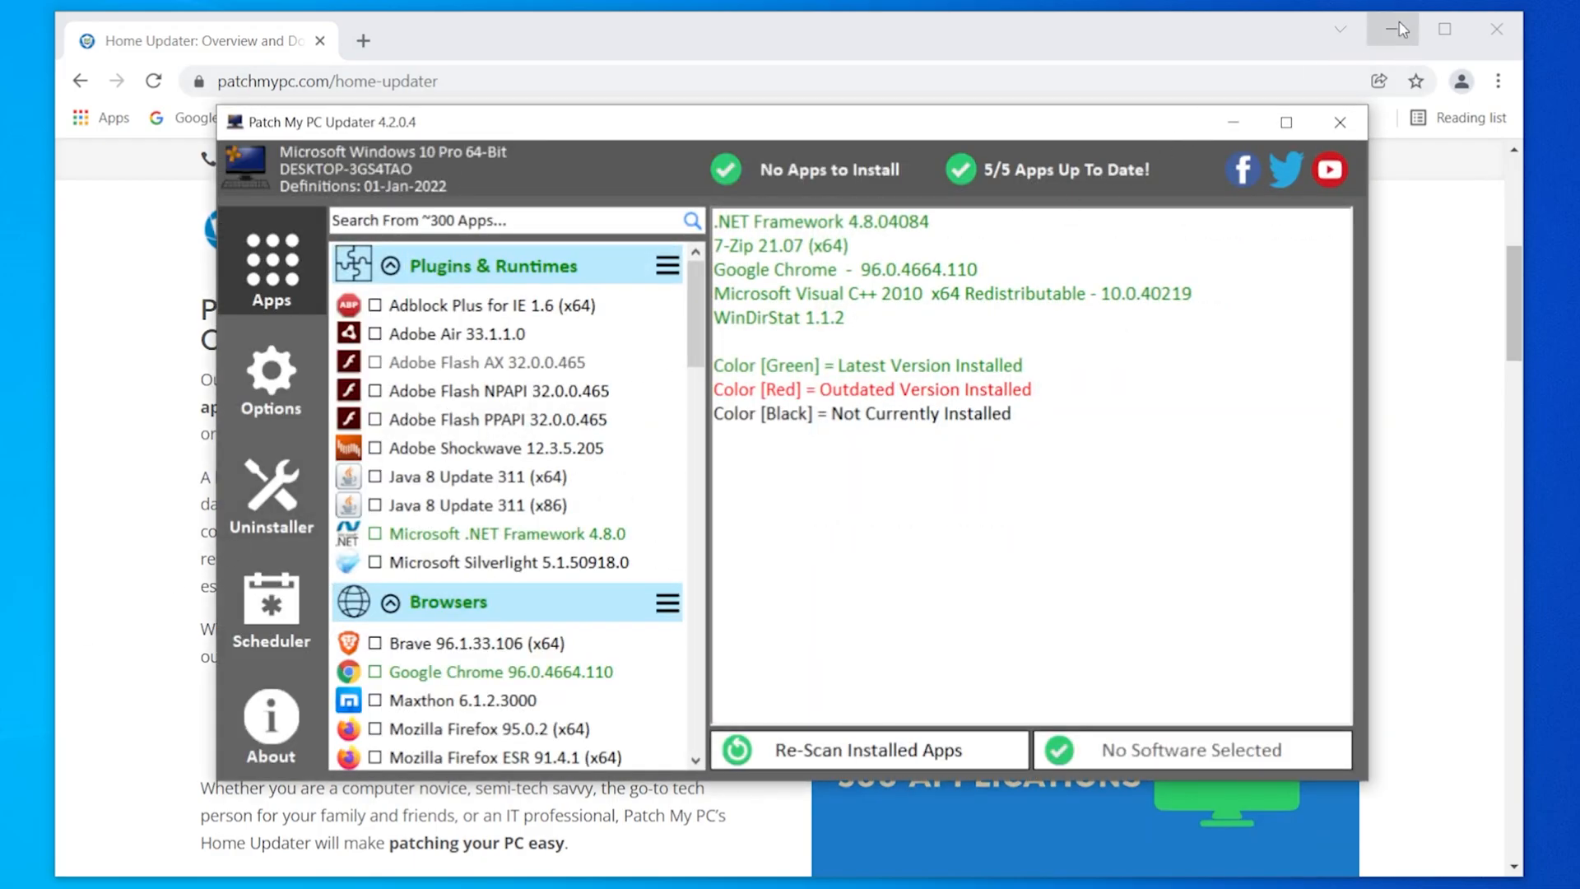
left_click(1393, 28)
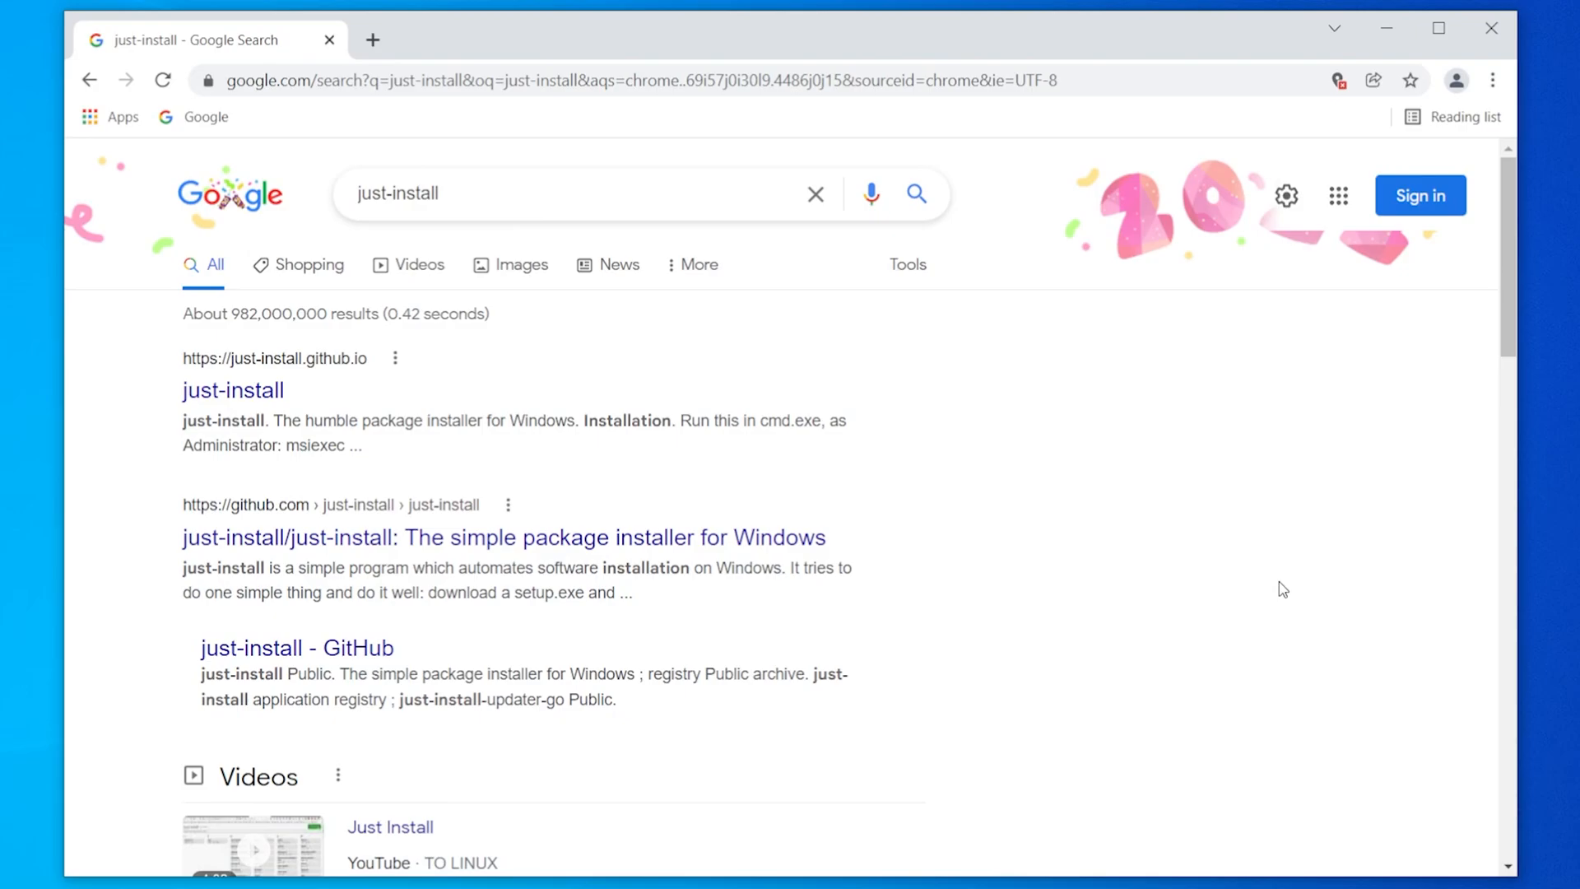
Browse just-install.github.io's usage examples and package list down to the install command.
left_click(233, 390)
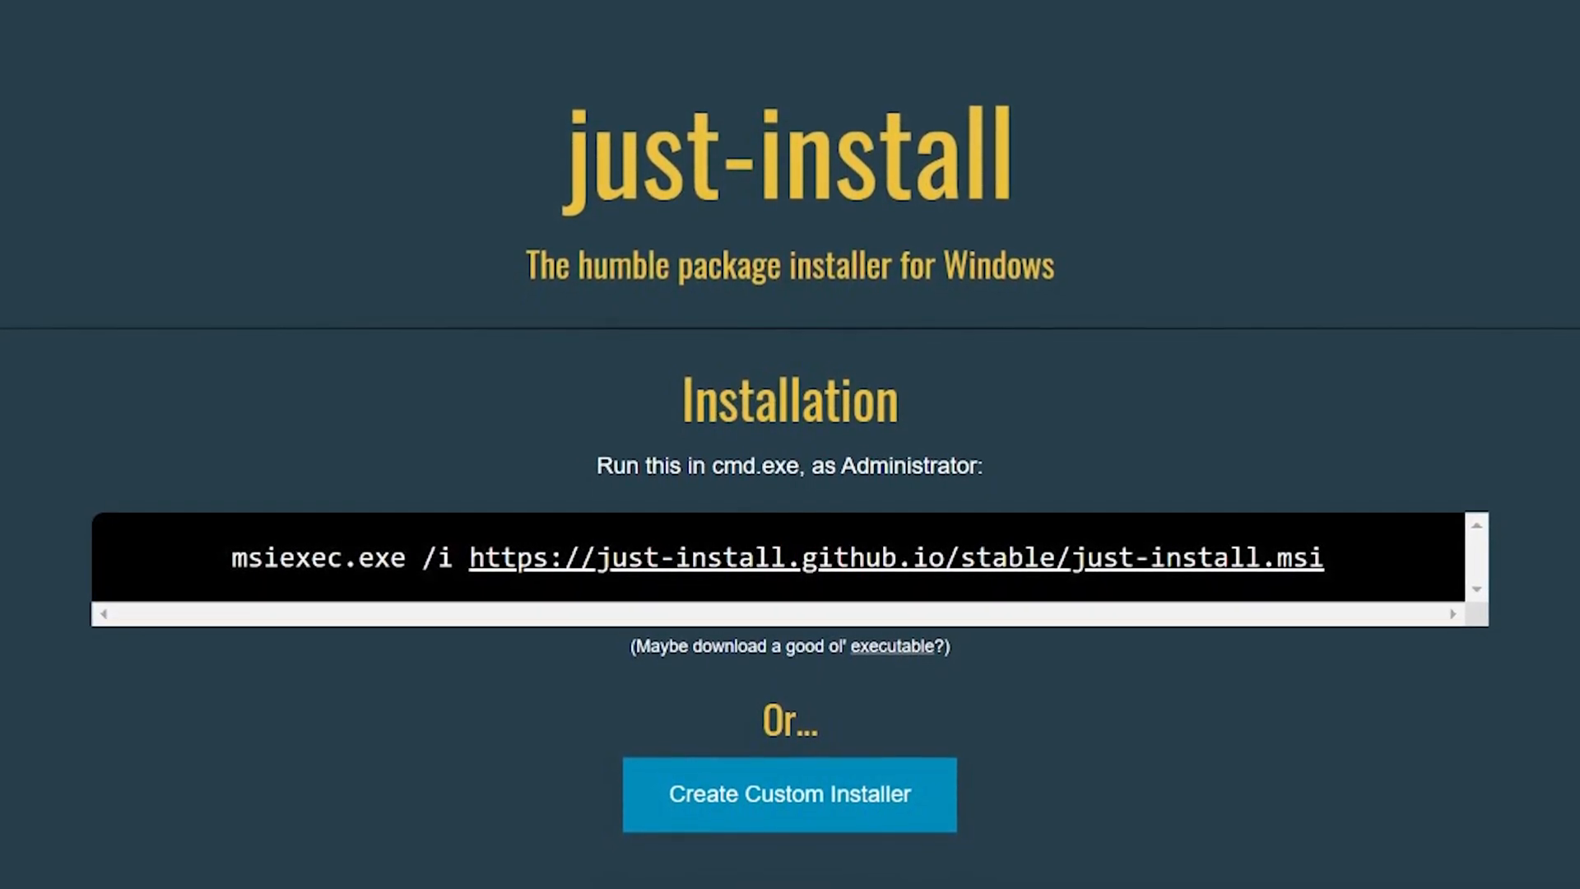
scroll("up", 3)
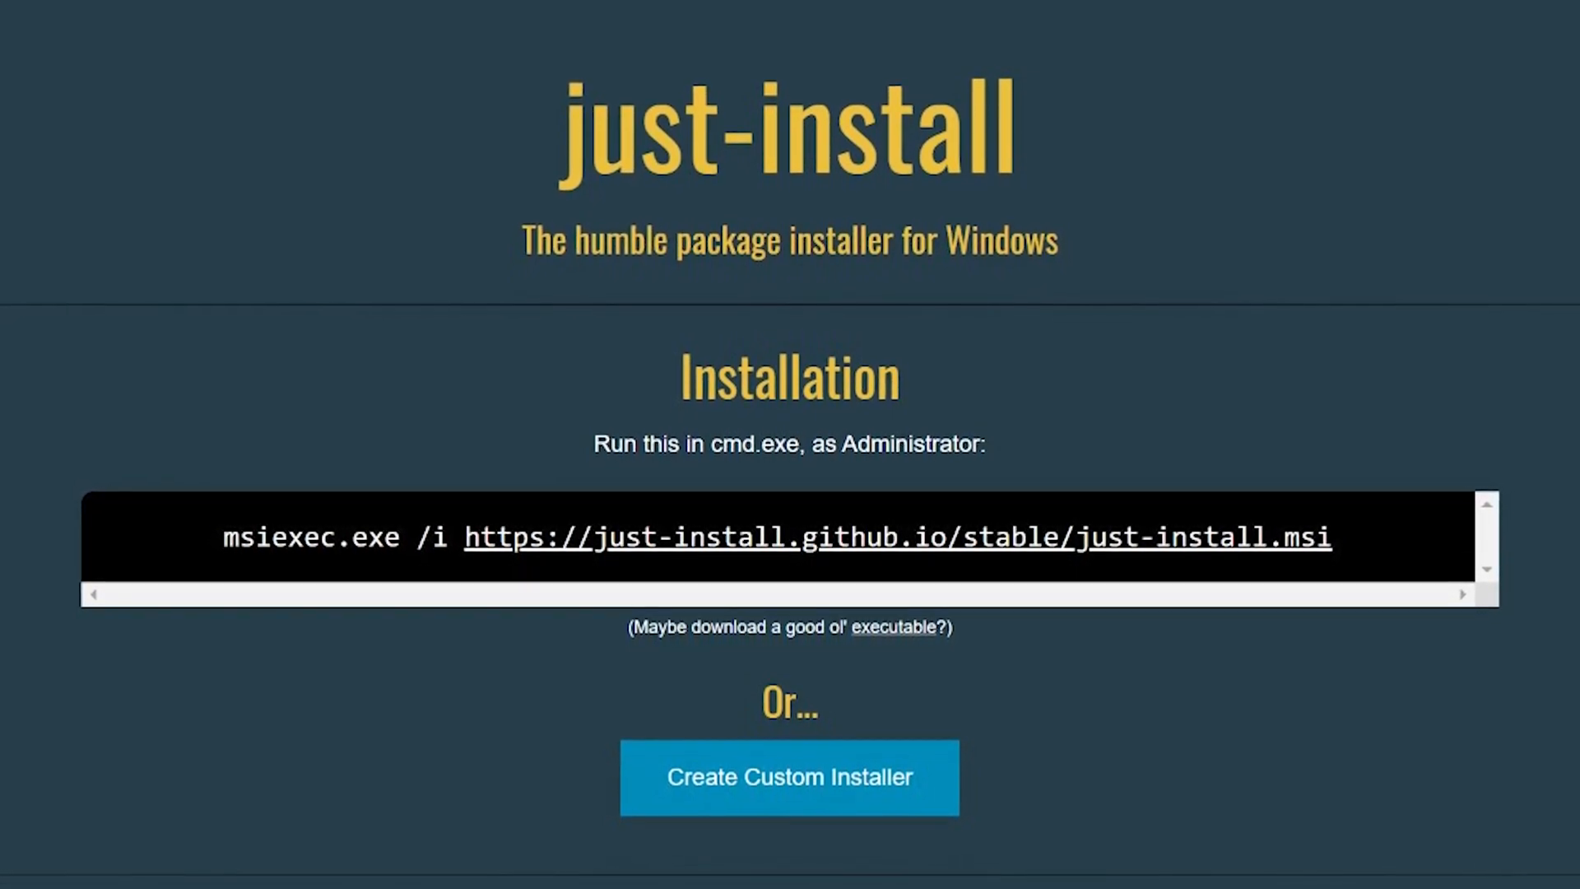
scroll("up", 3)
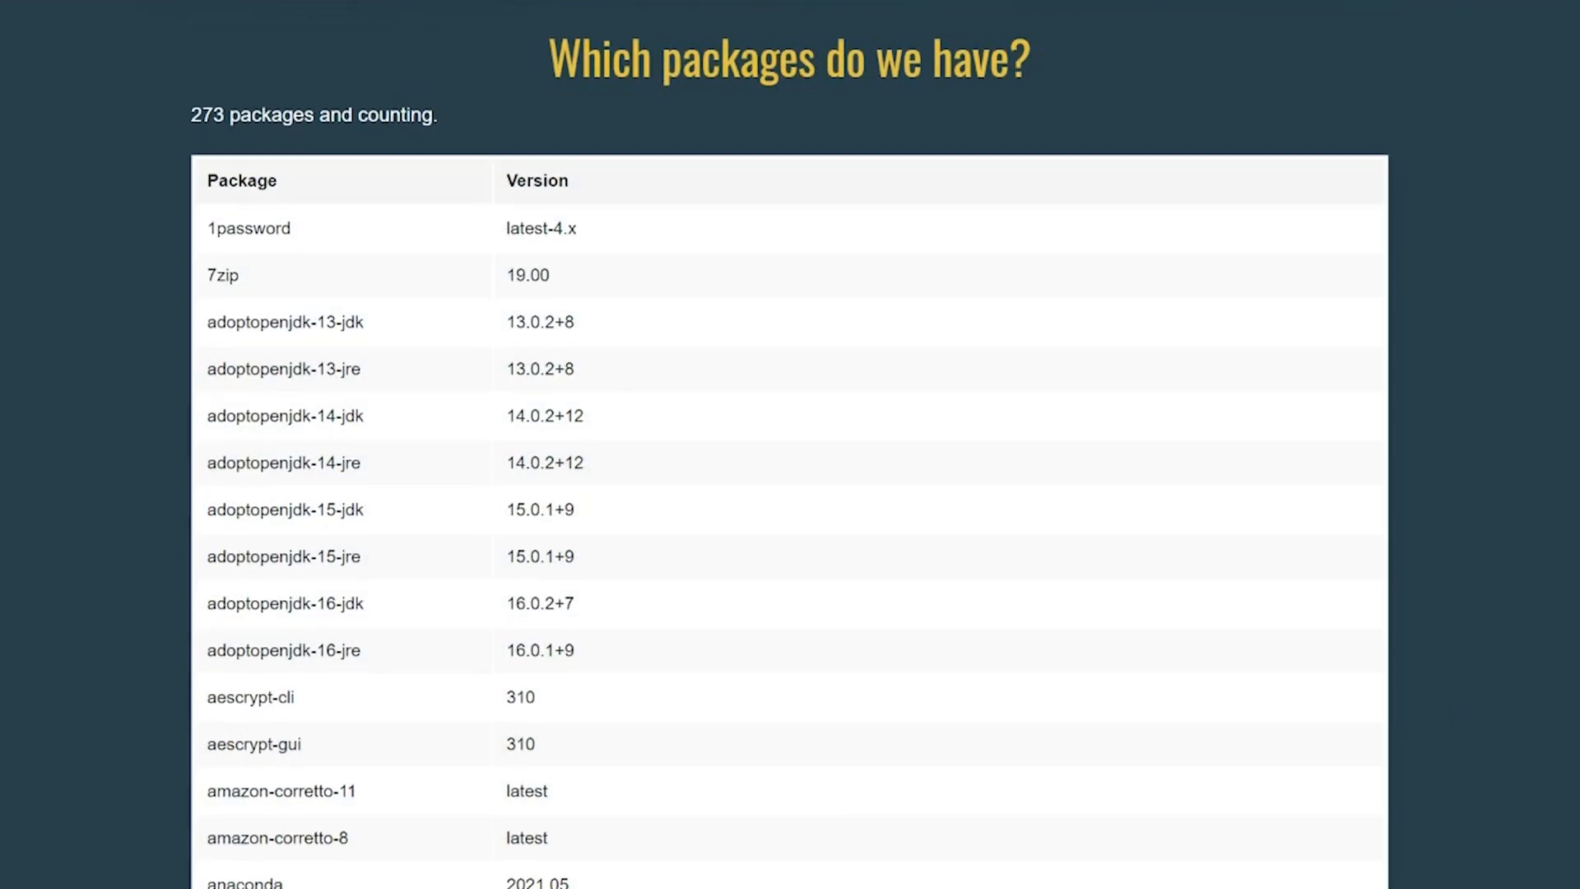
scroll("down", 3)
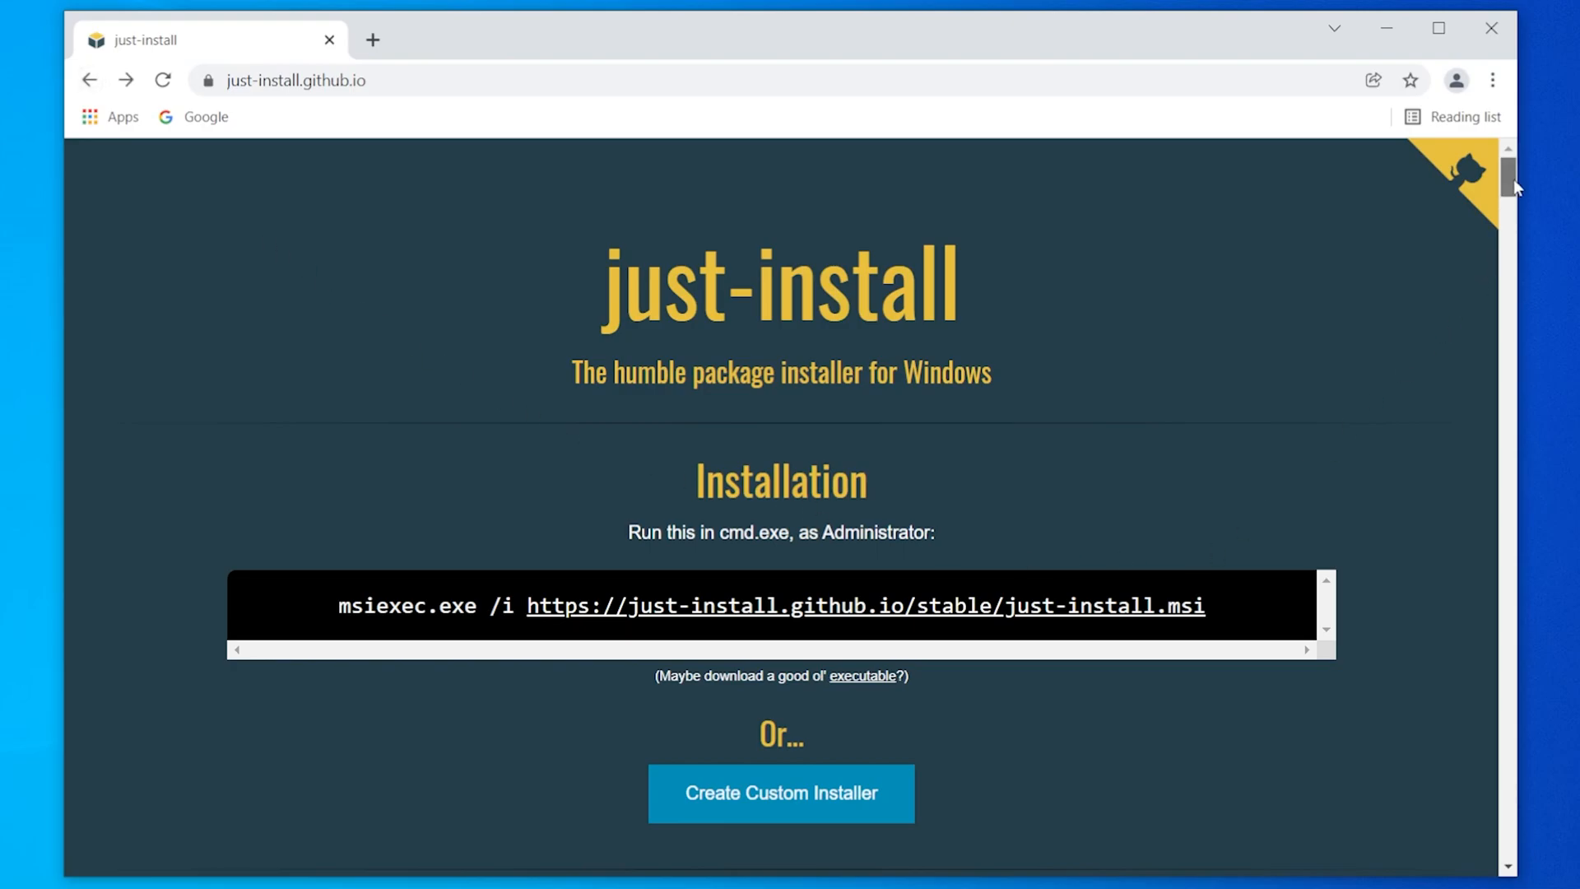
scroll("down", 3)
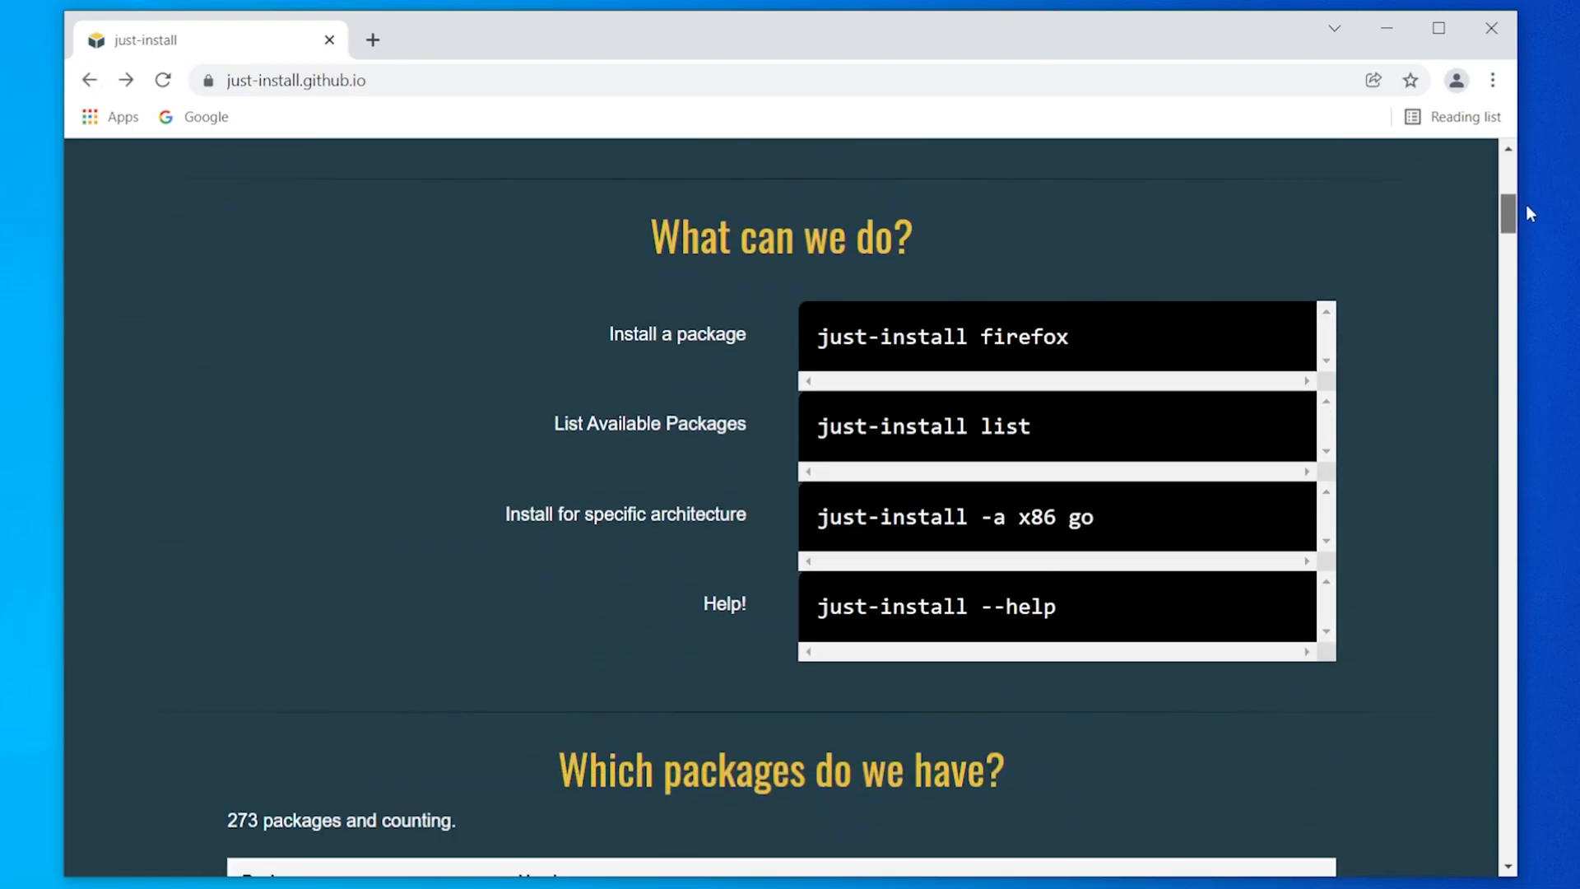
scroll("down", 3)
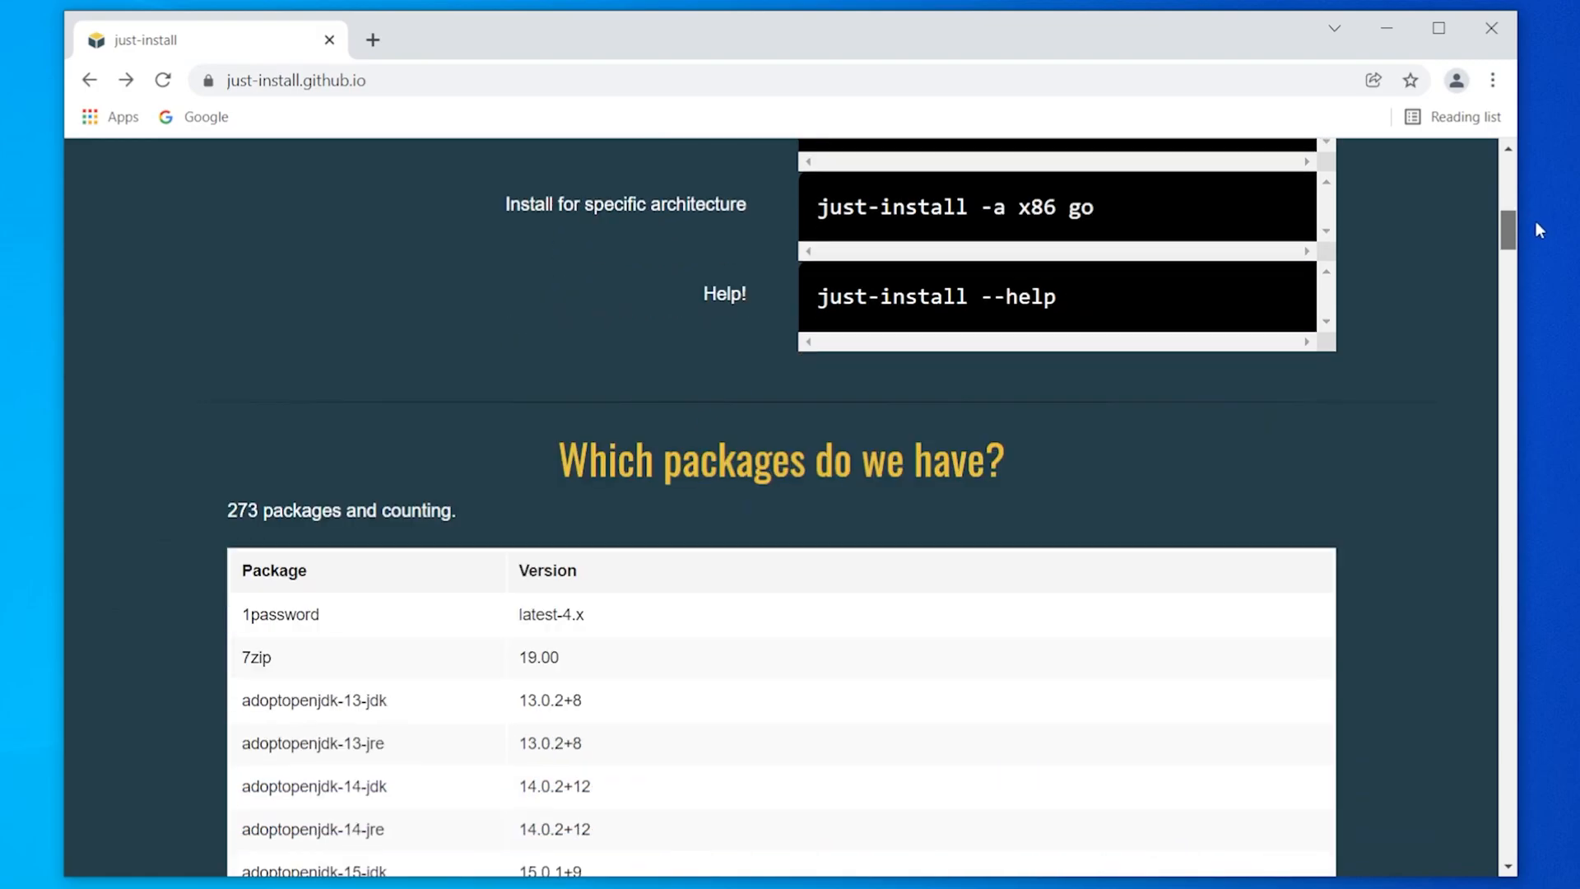
scroll("down", 3)
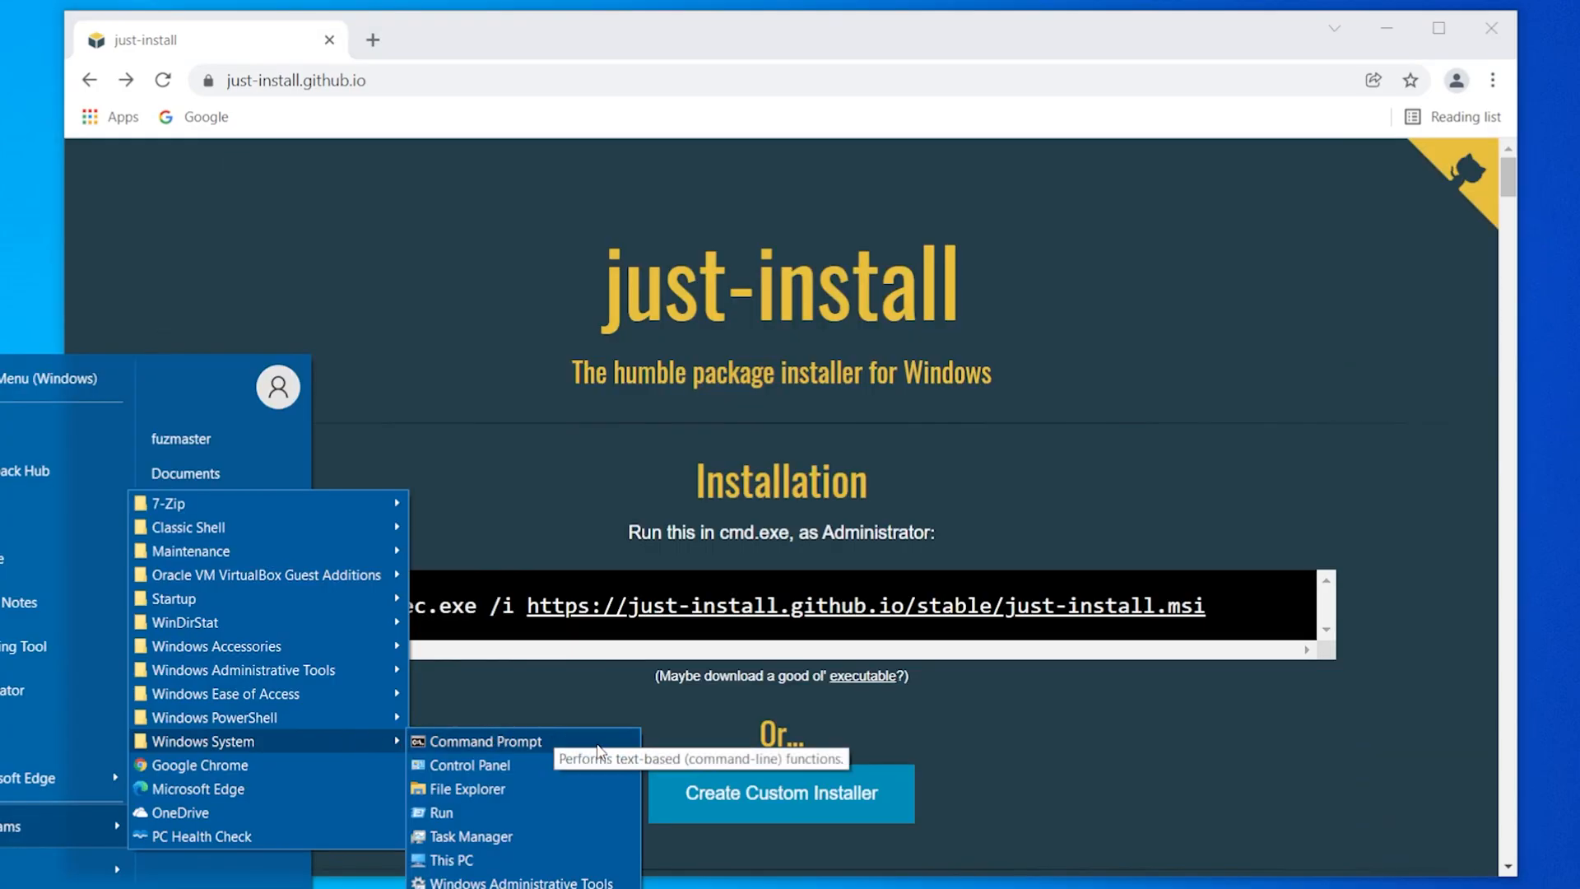
Bring up the Run as administrator options for Command Prompt in the Start menu.
right_click(487, 741)
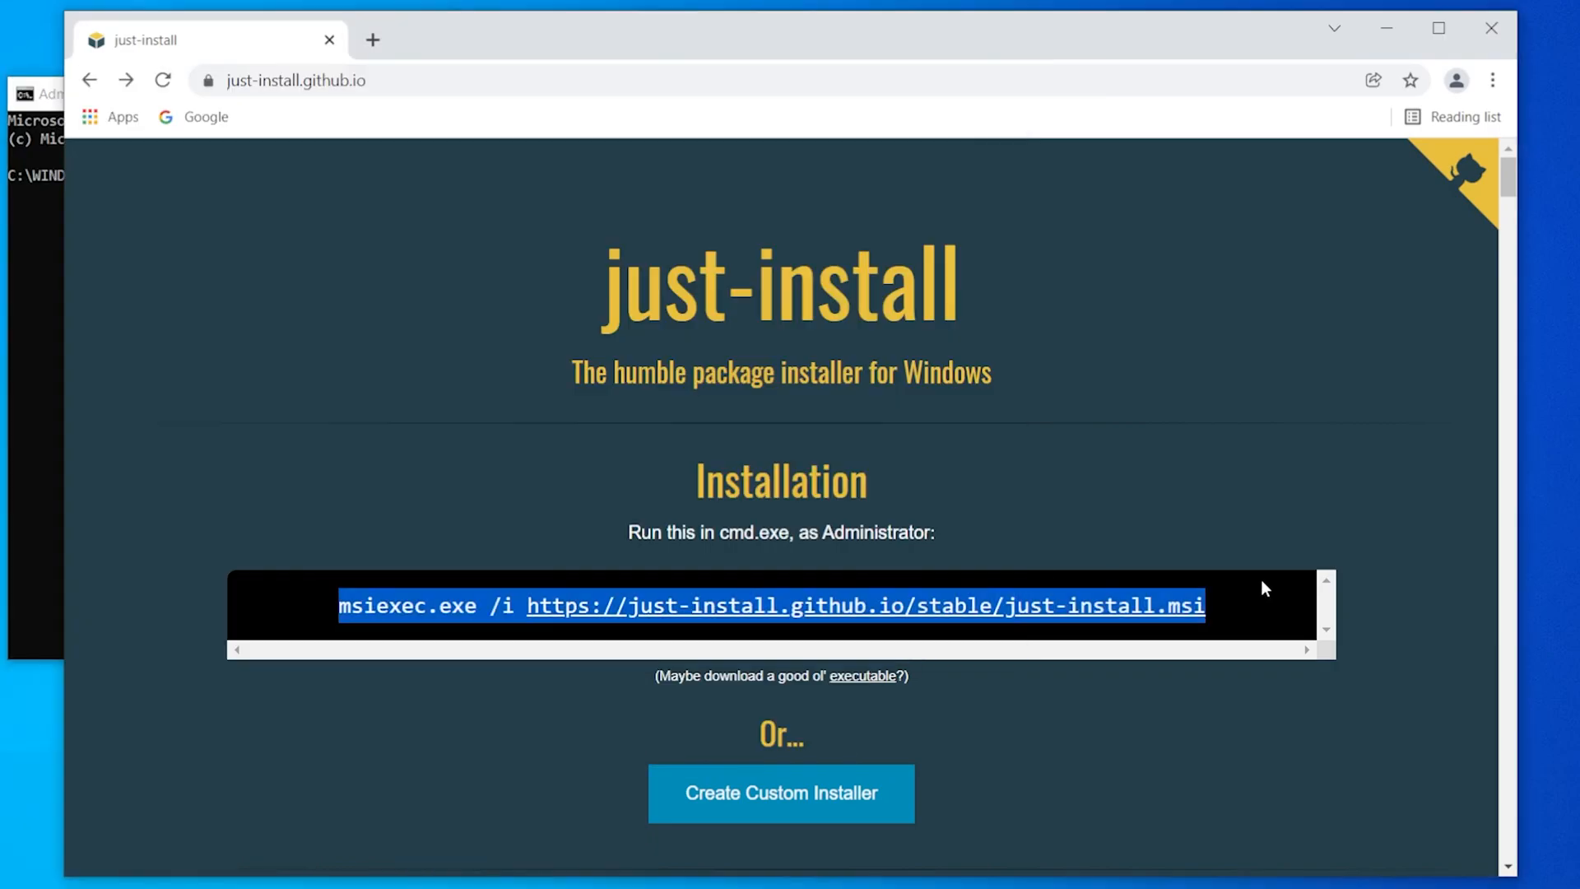
mouse_move(67, 594)
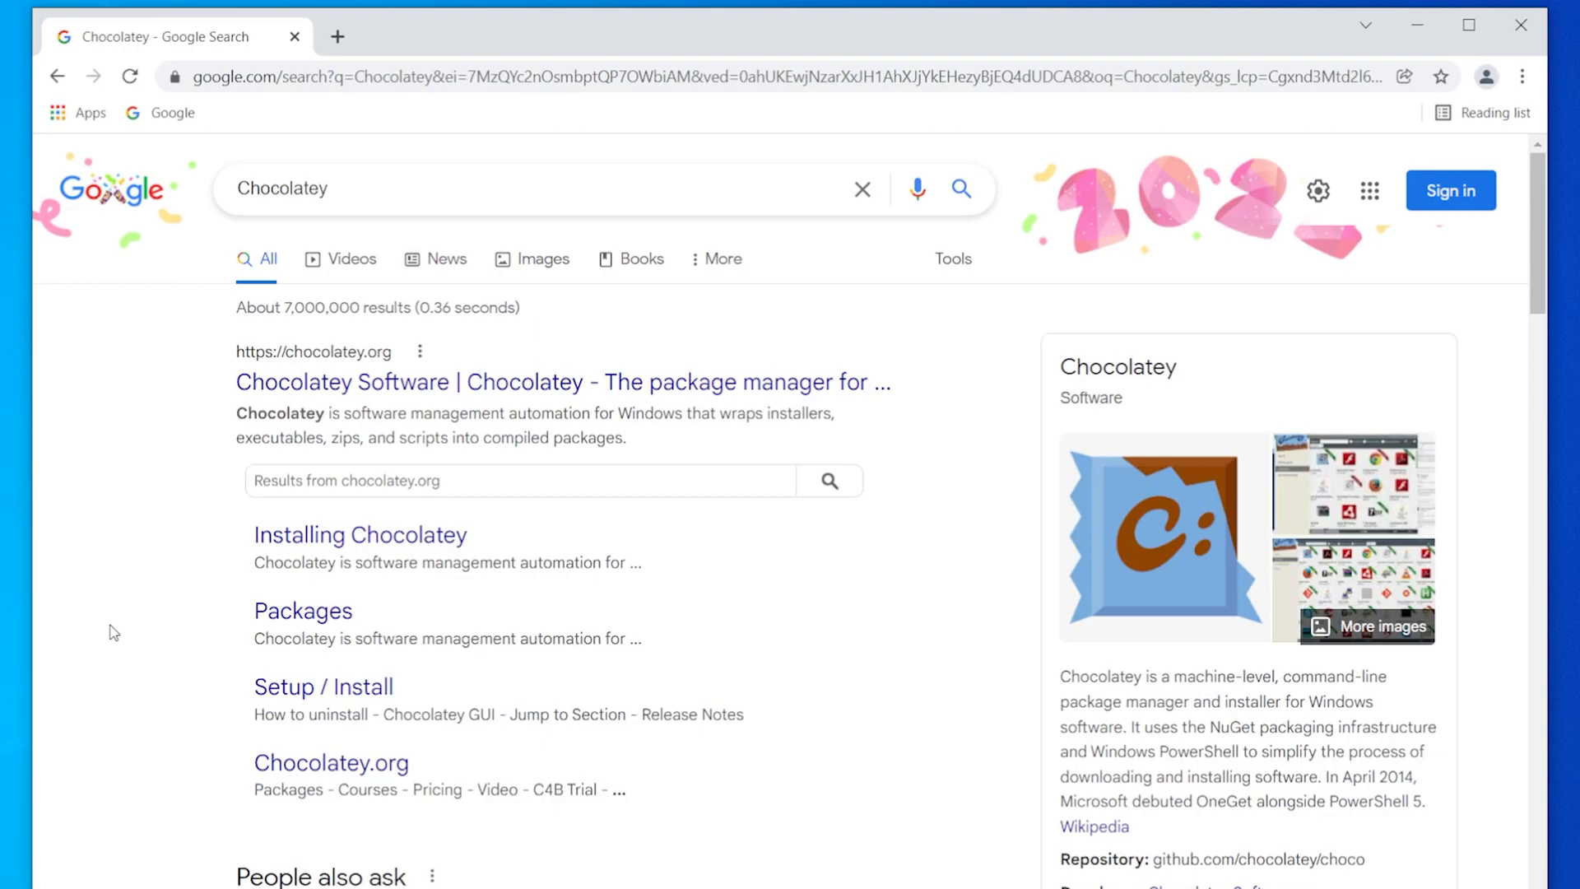
Visit chocolatey.org, then start Windows PowerShell with administrator rights.
left_click(562, 380)
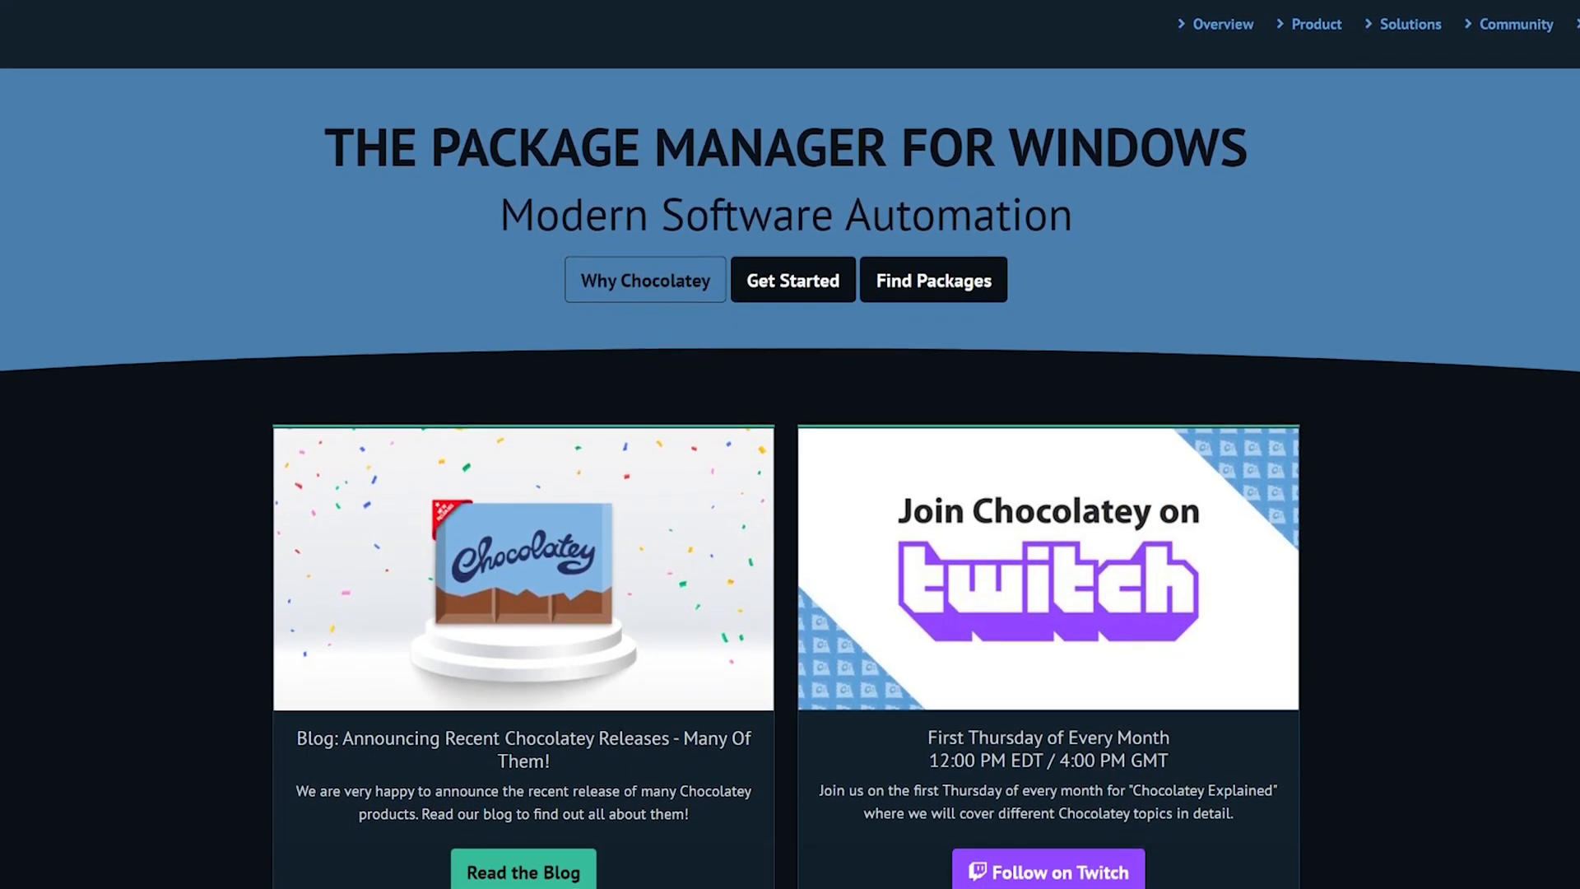
scroll("up", 3)
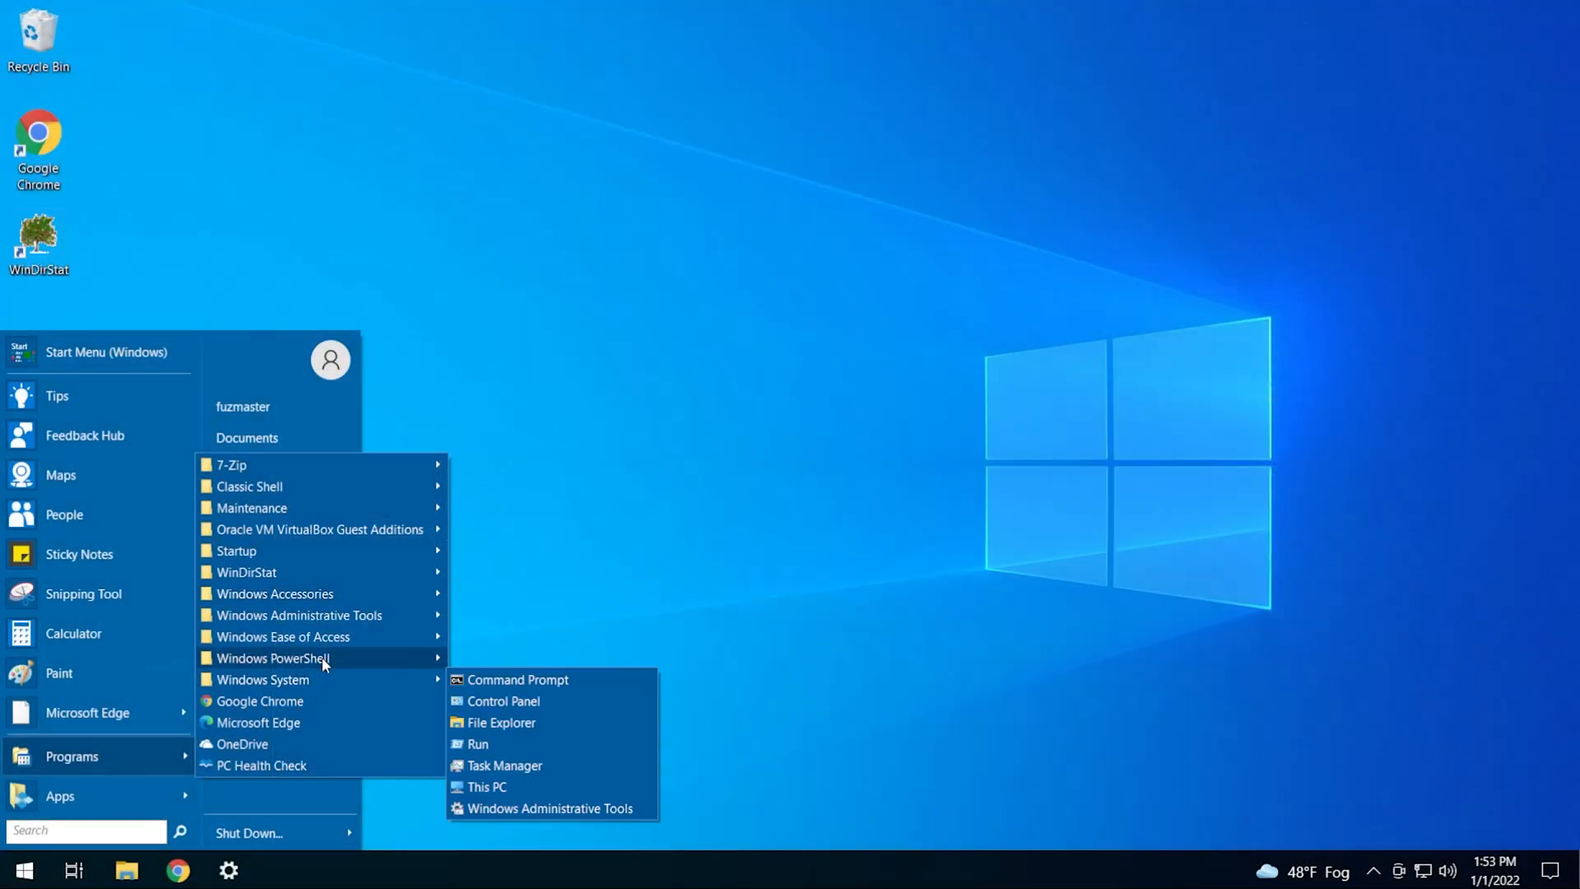
right_click(524, 658)
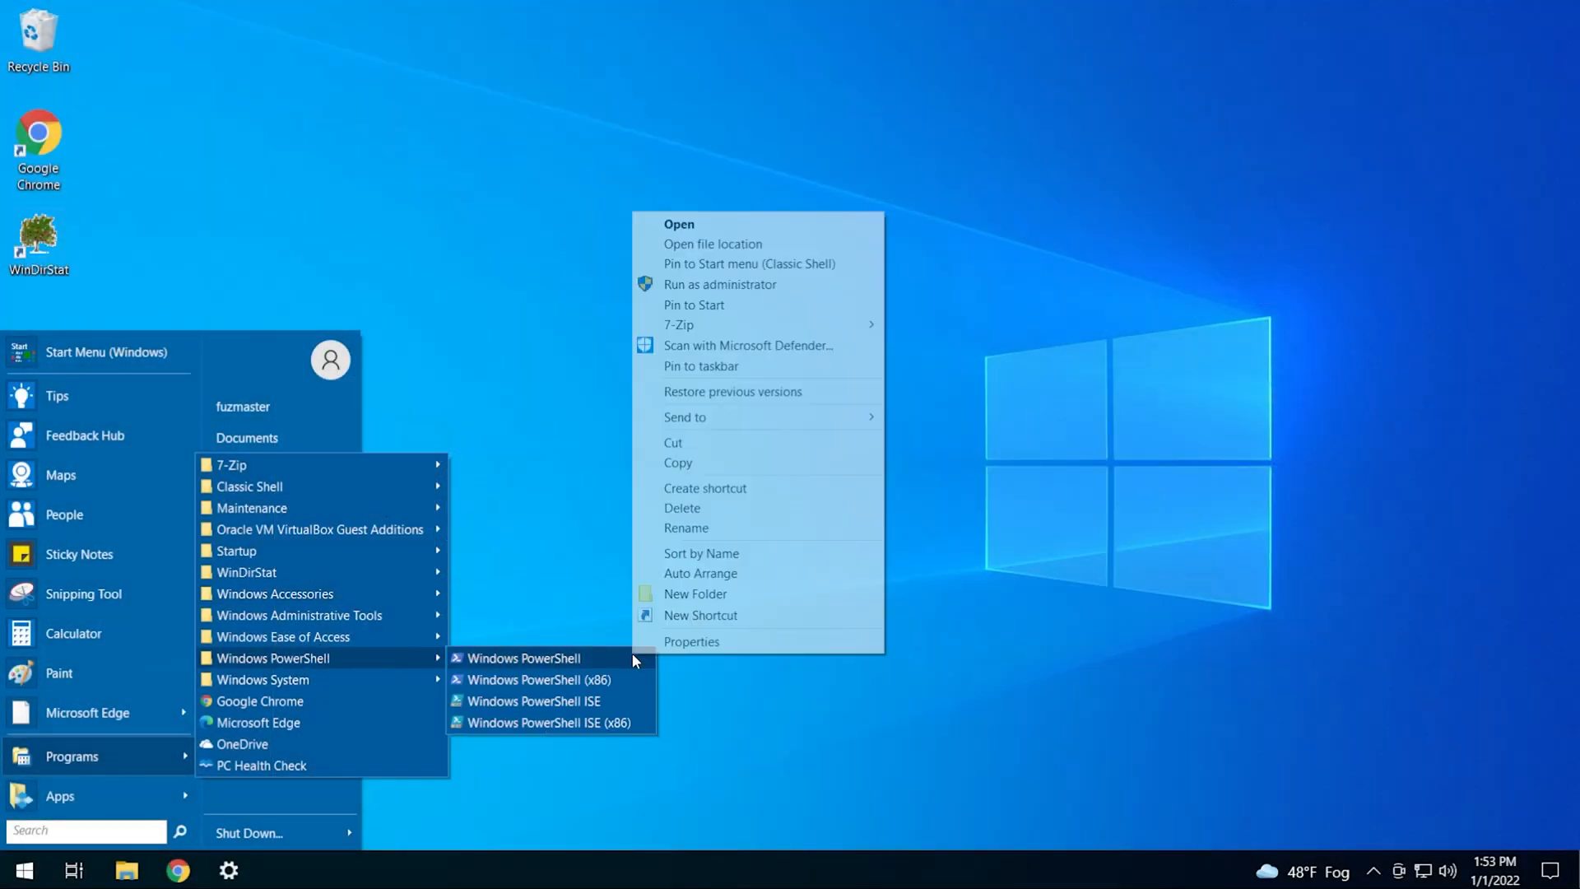
mouse_move(844, 289)
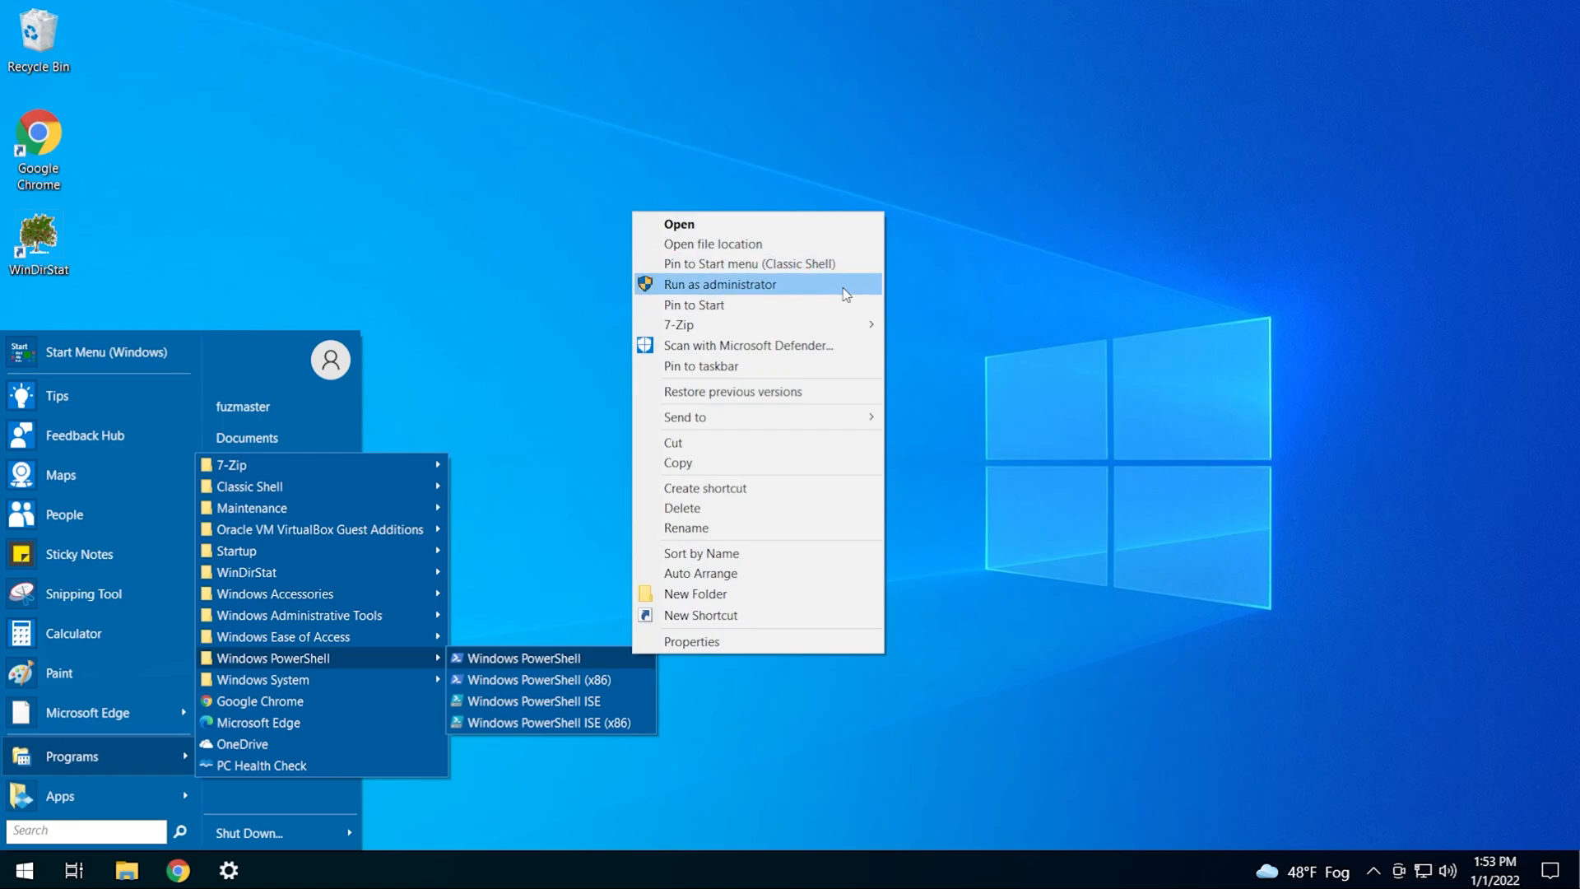
left_click(720, 284)
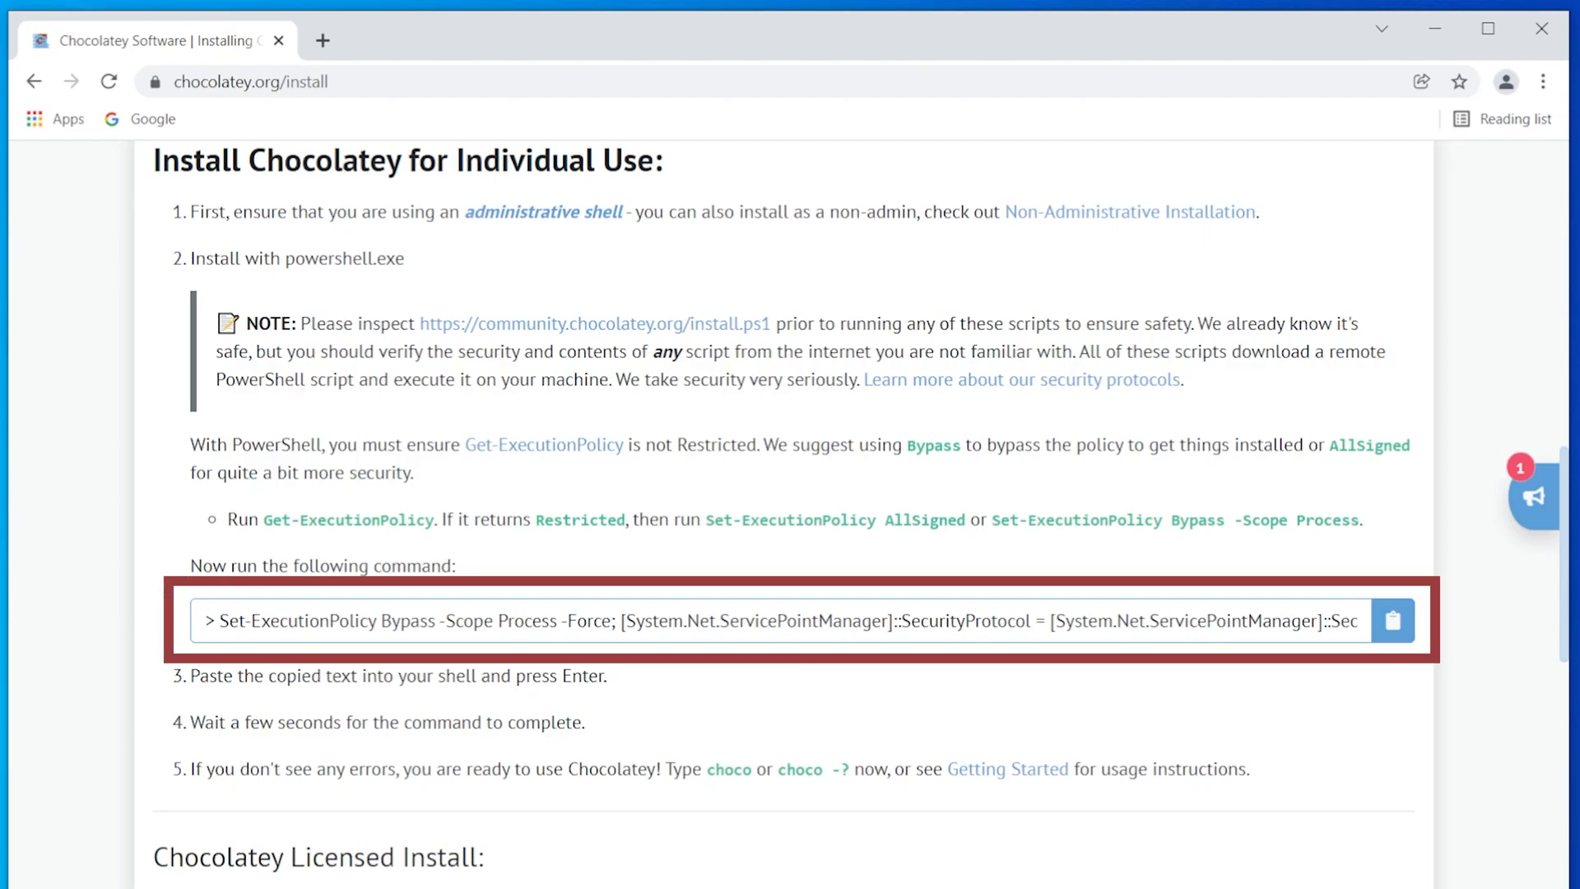
Copy the Chocolatey install command and enter 'install chocolatey' in the admin PowerShell.
left_click(1393, 620)
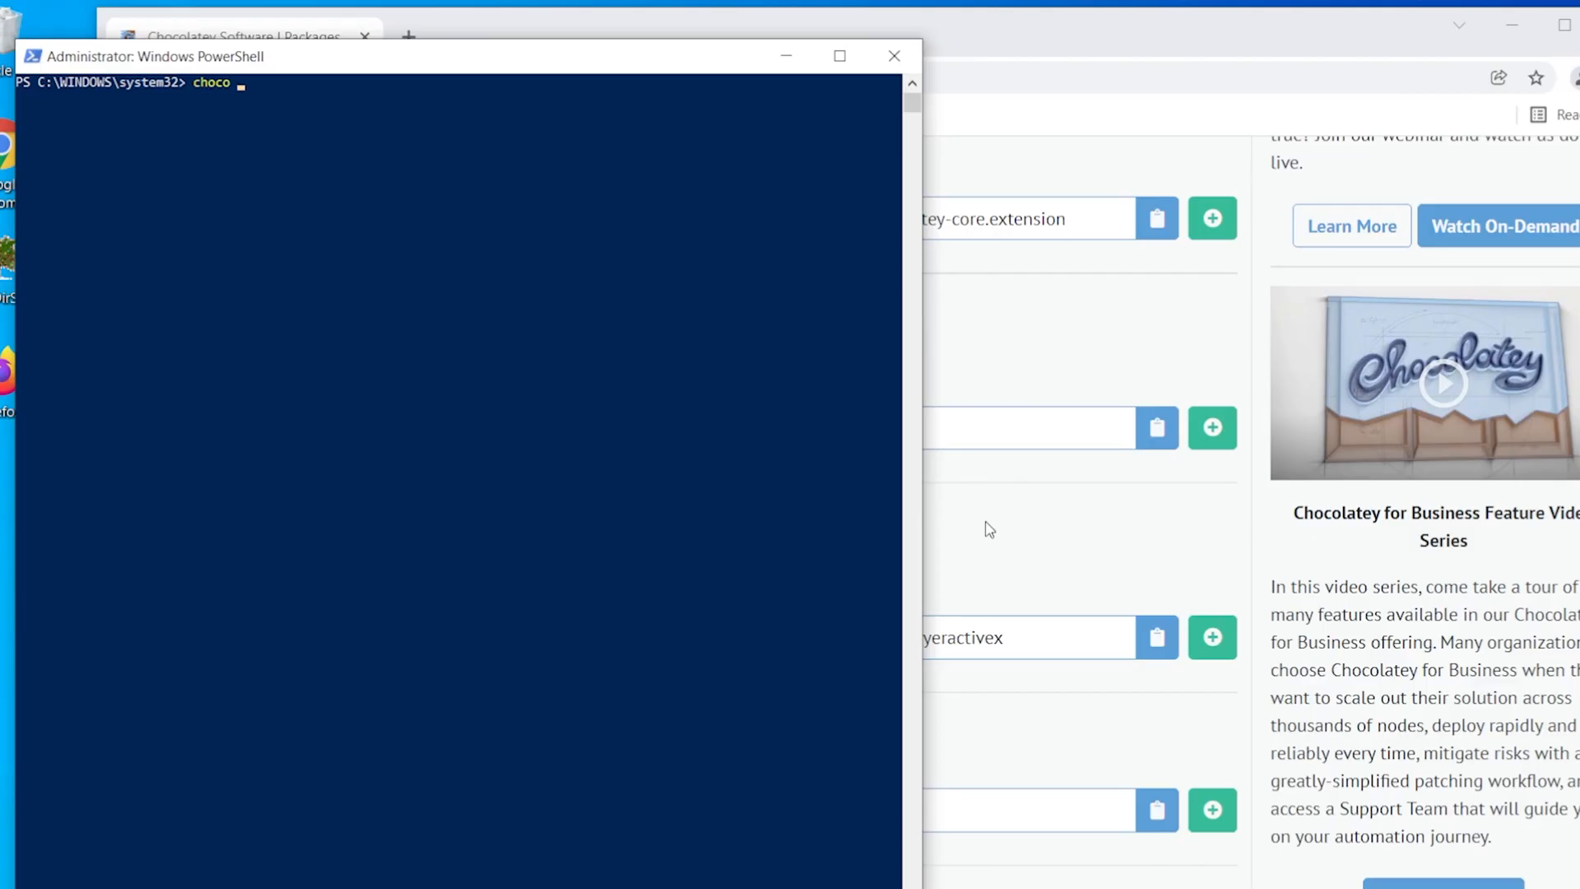
type("install chocolatey")
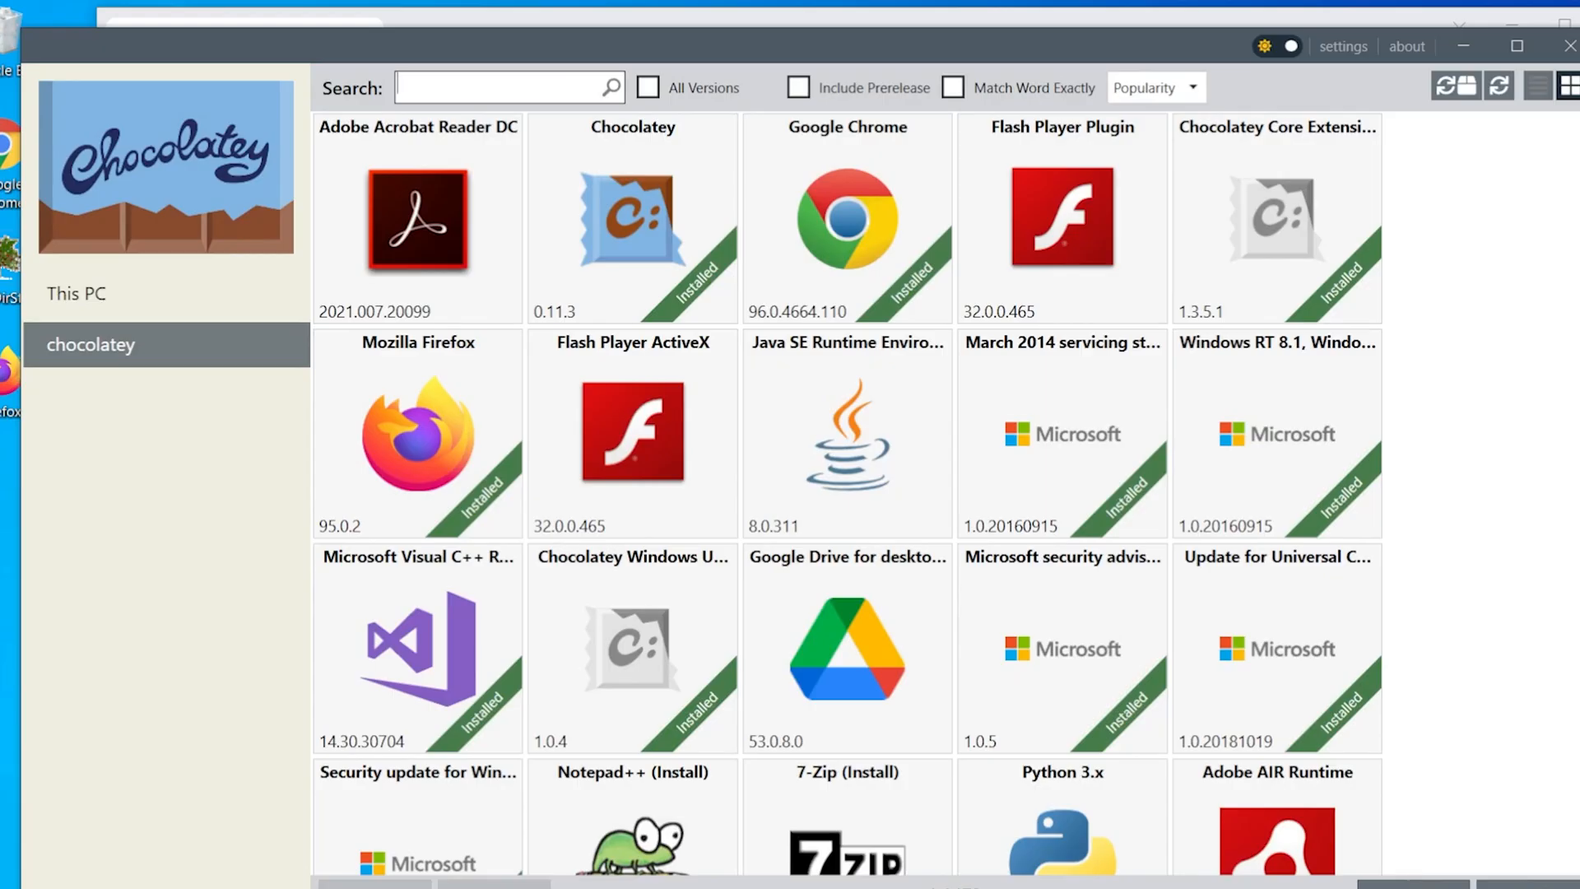
right_click(846, 433)
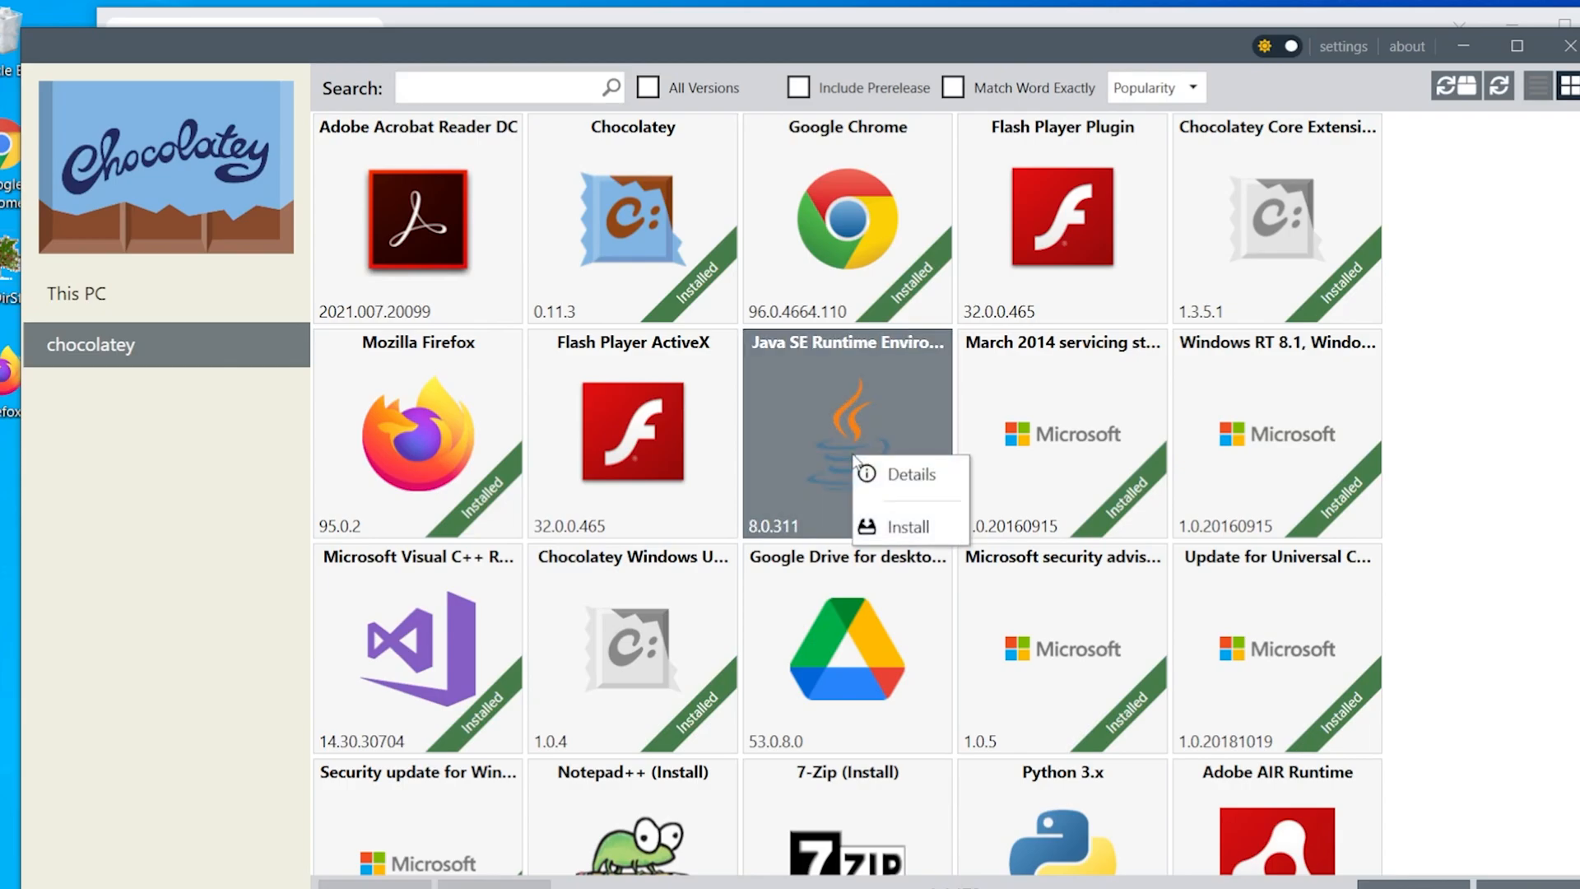
left_click(905, 527)
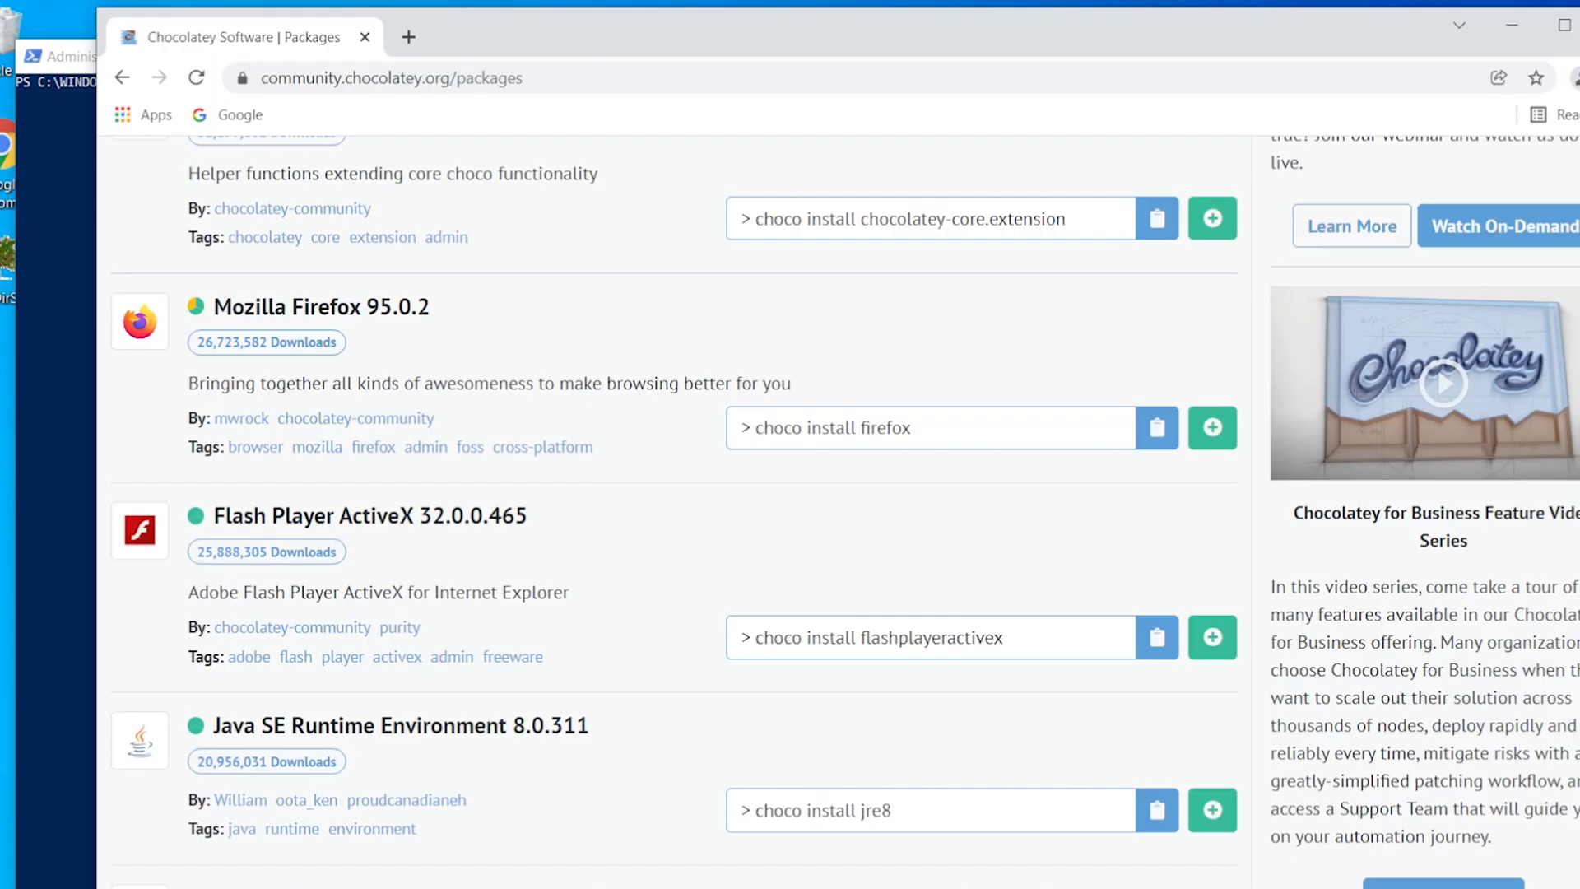
mouse_move(975, 494)
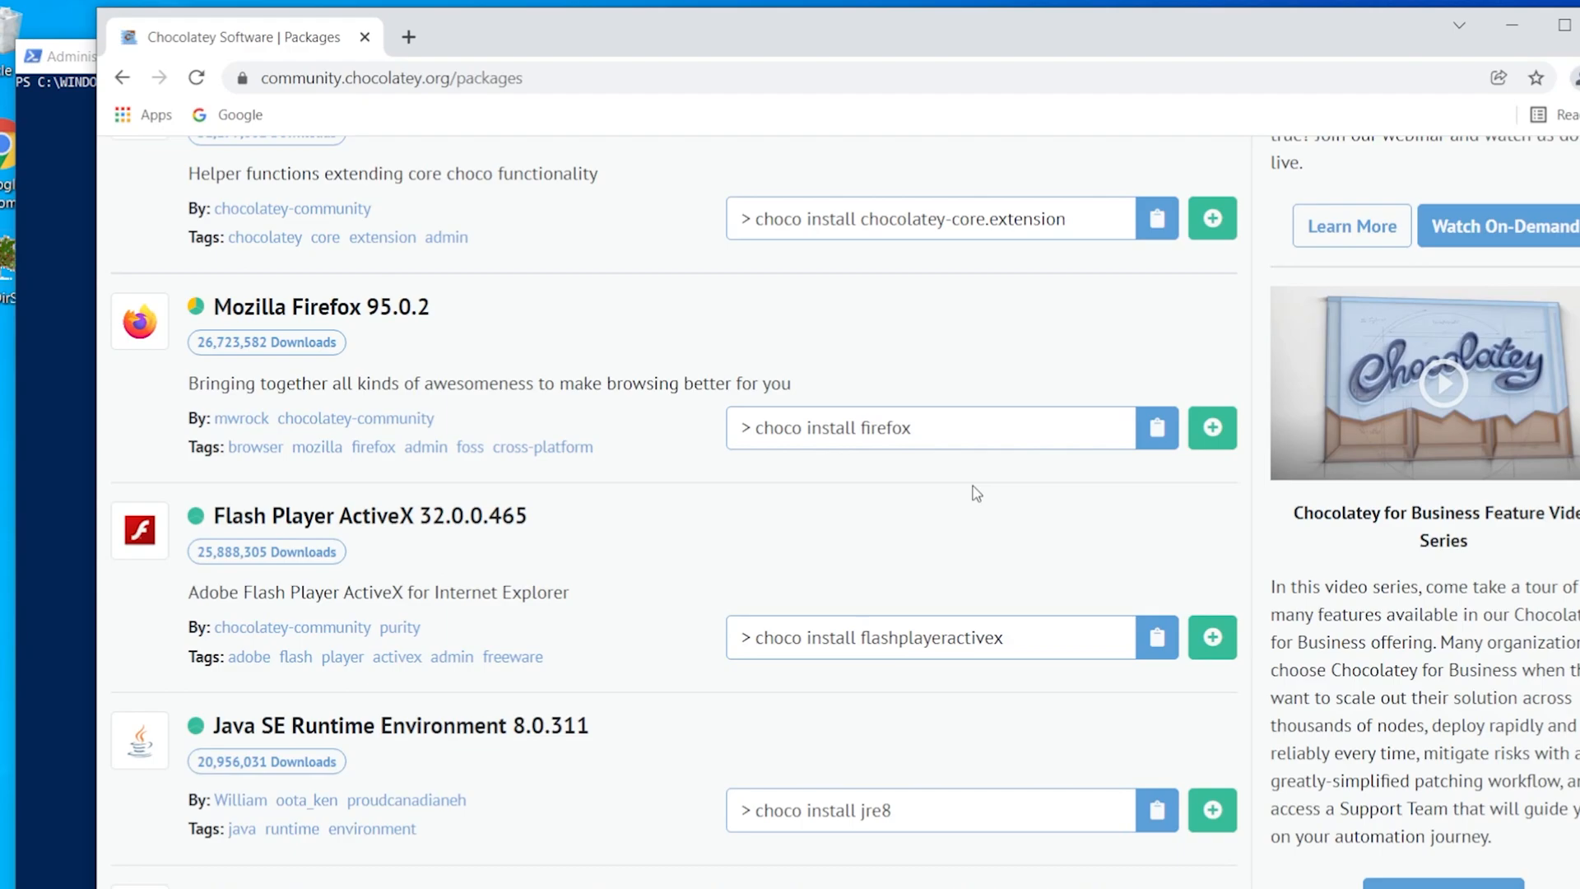
Run choco install firefox -y, then enter choco install dropbox handbrake.
left_click(1156, 426)
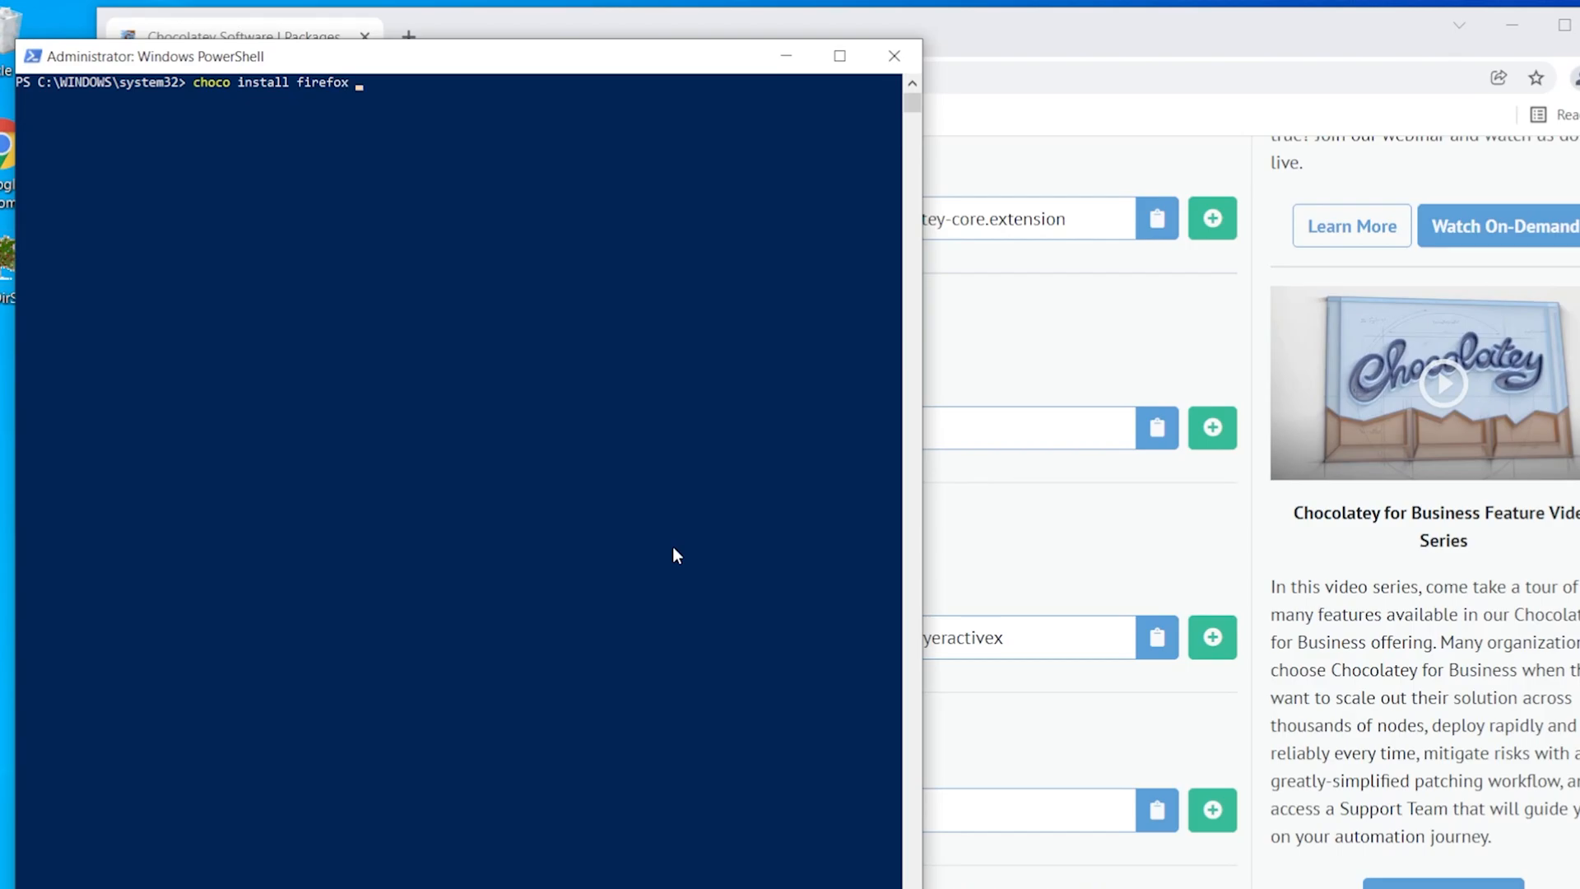
type("-y")
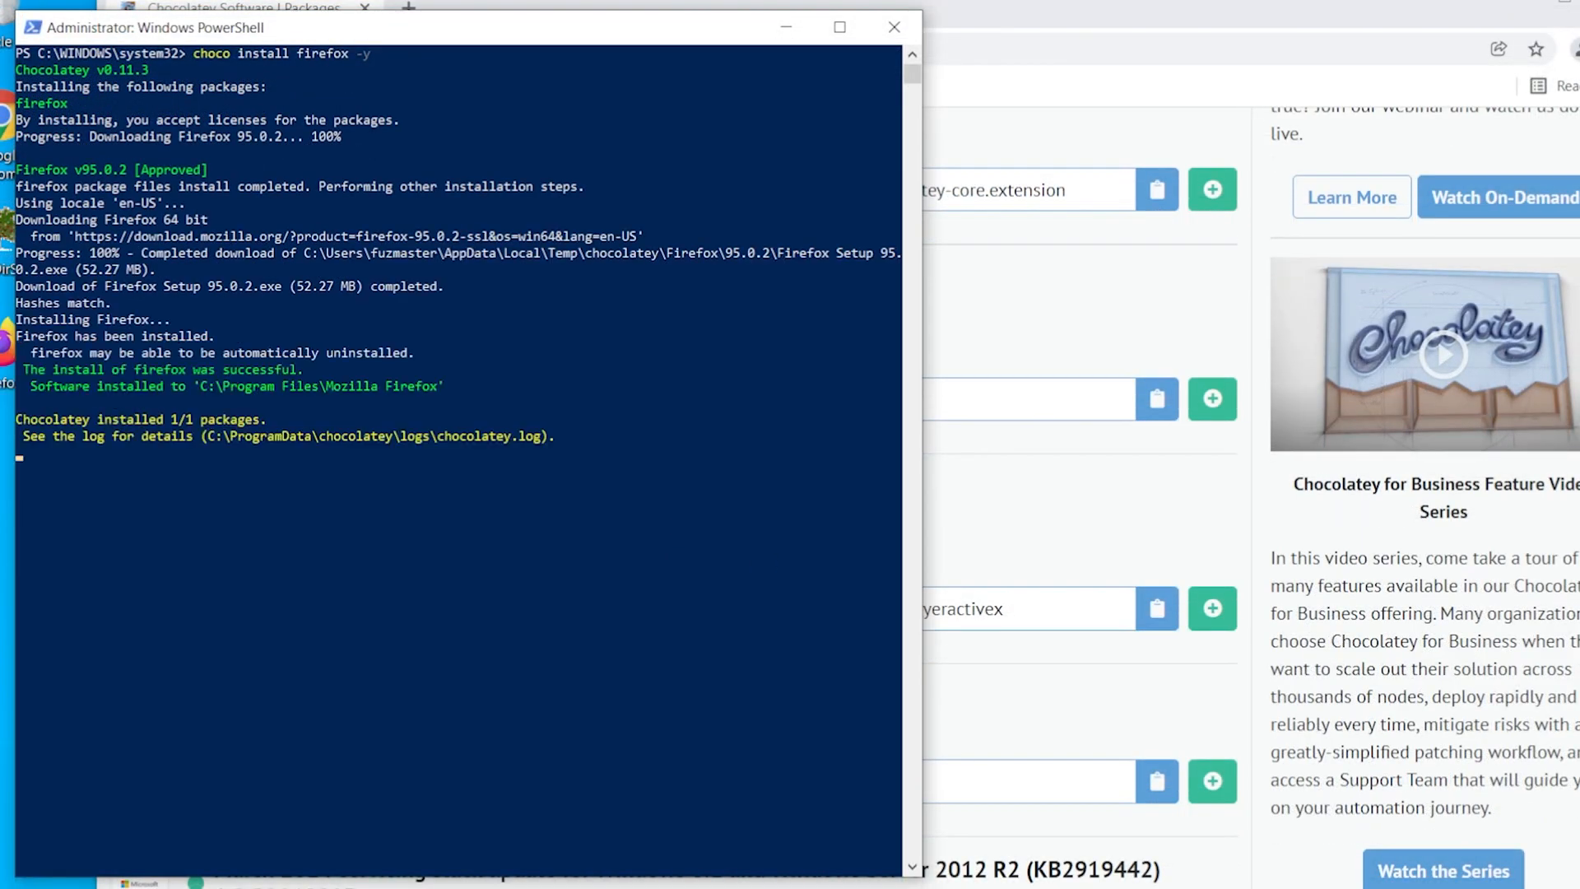
type("c")
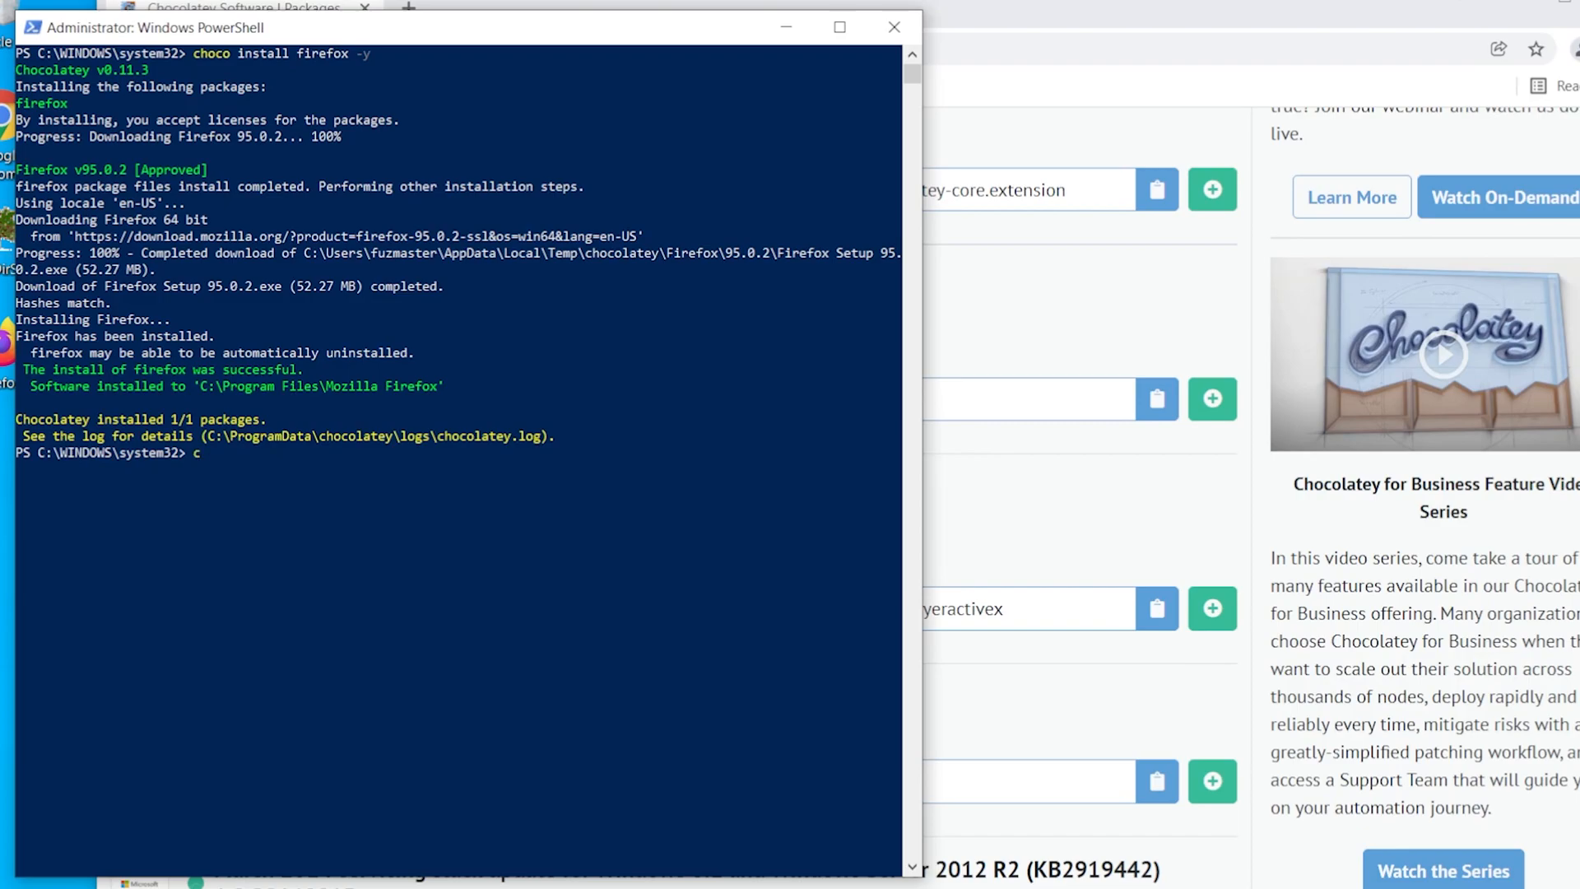
type("hoco install dro")
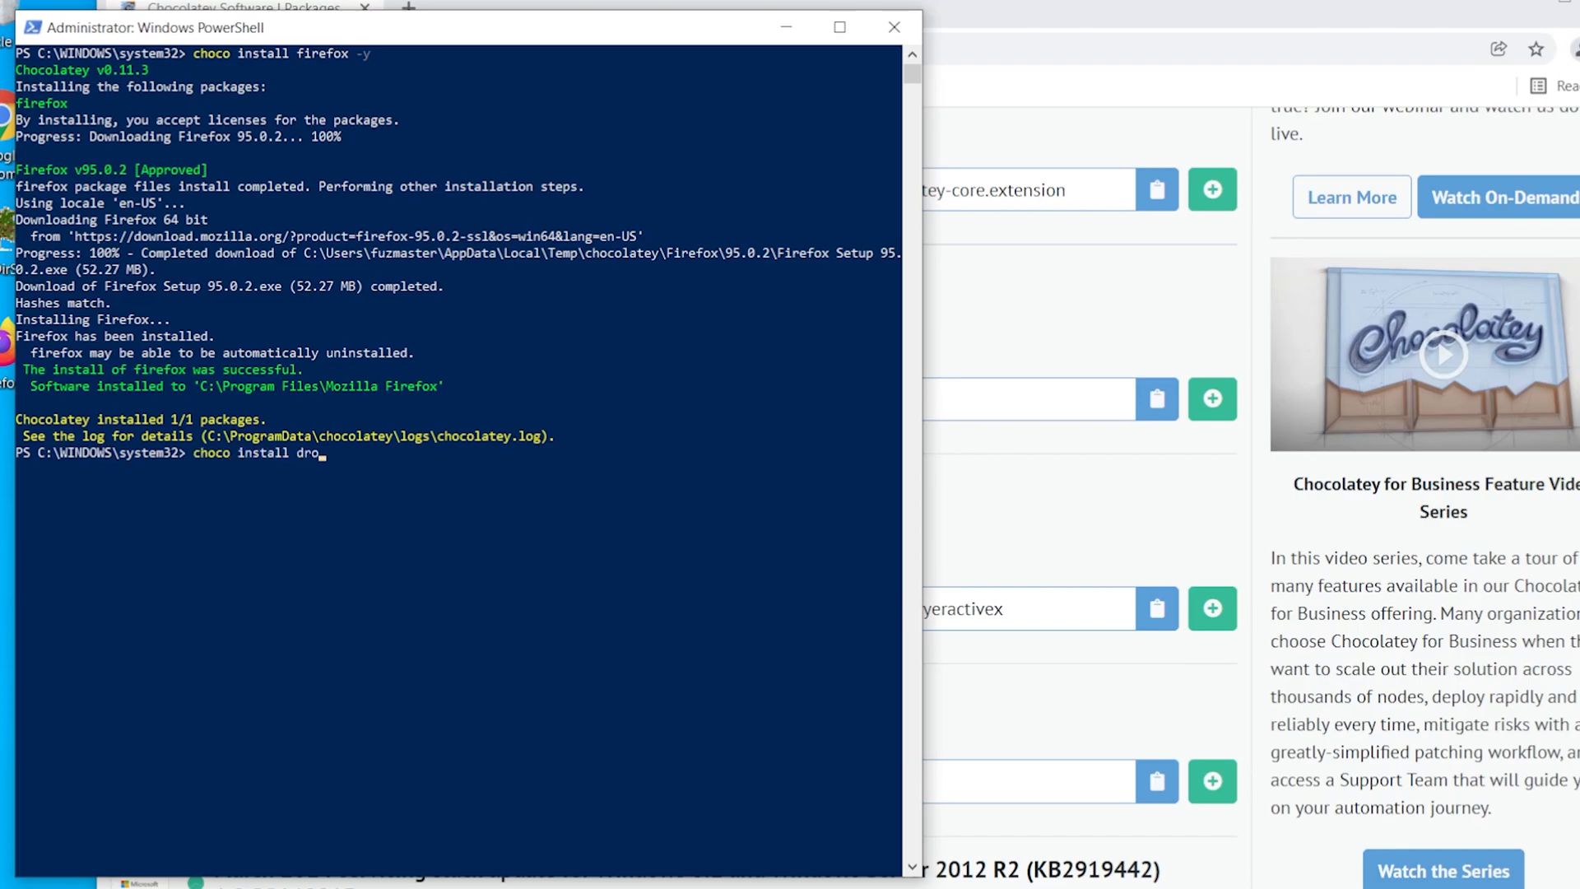
type("pbox handbrake")
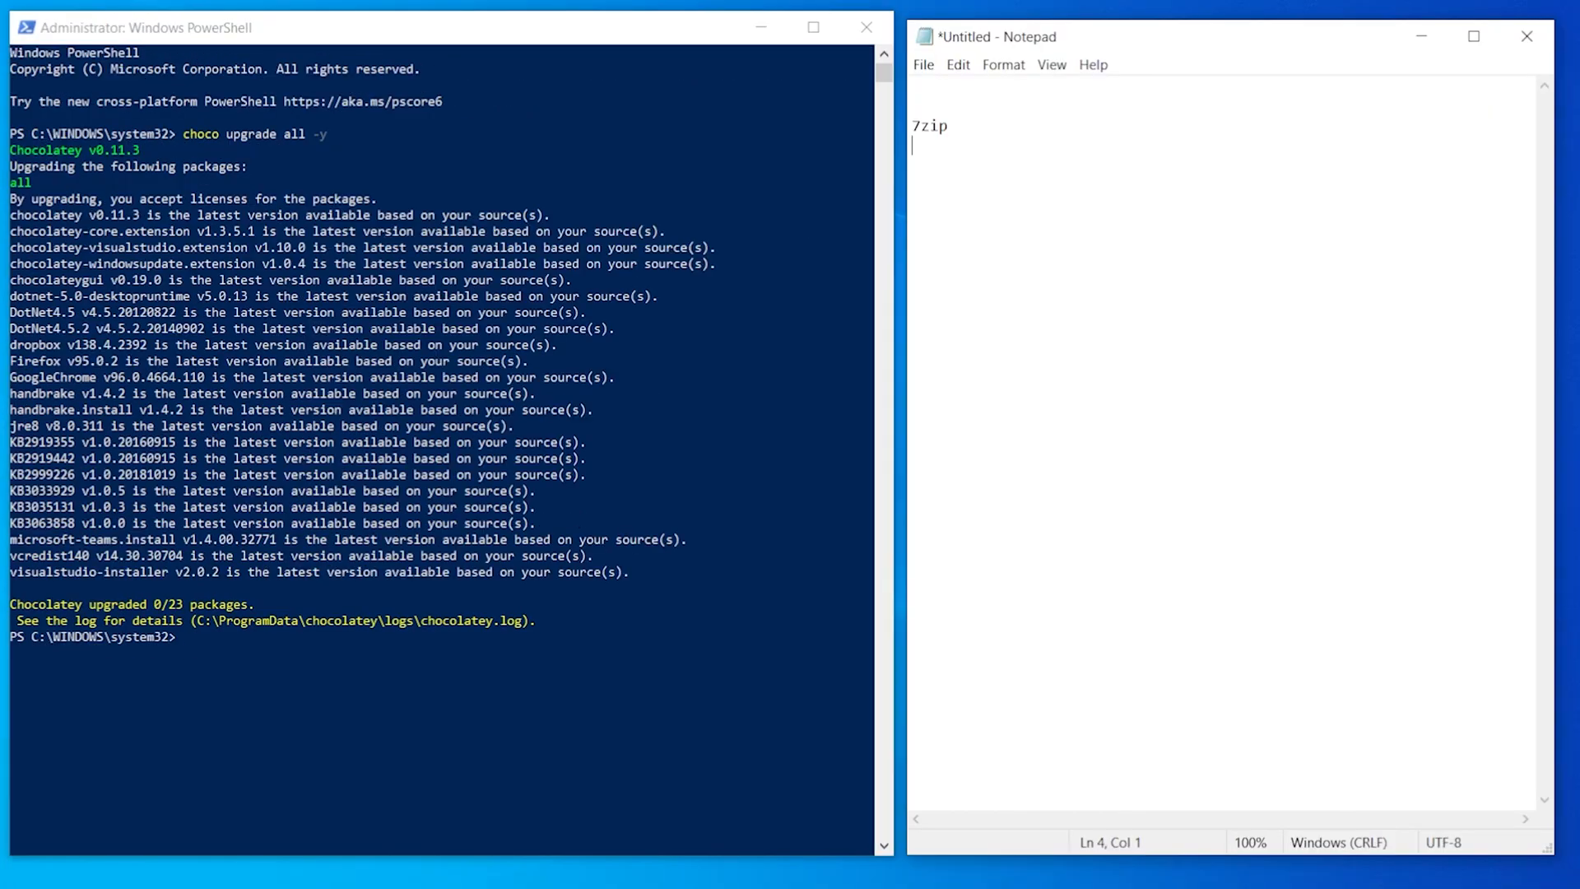
List adobe-creative-cloud, discord and obs in Notepad for a choco update -y batch, then browse the commands docs.
type("adobe-creative-cloud")
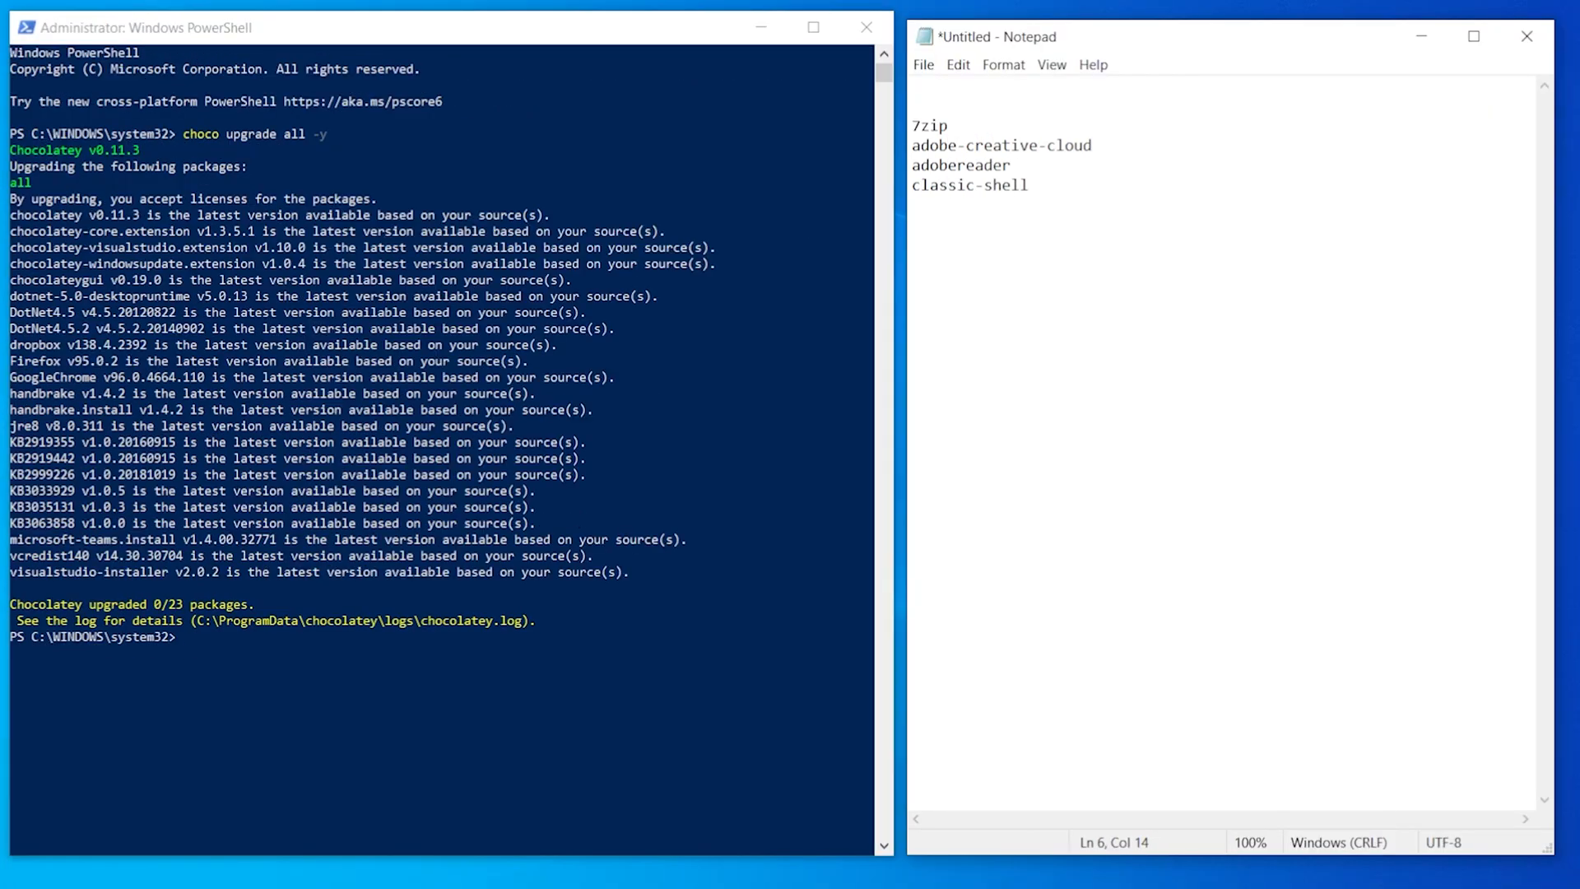
type("discord")
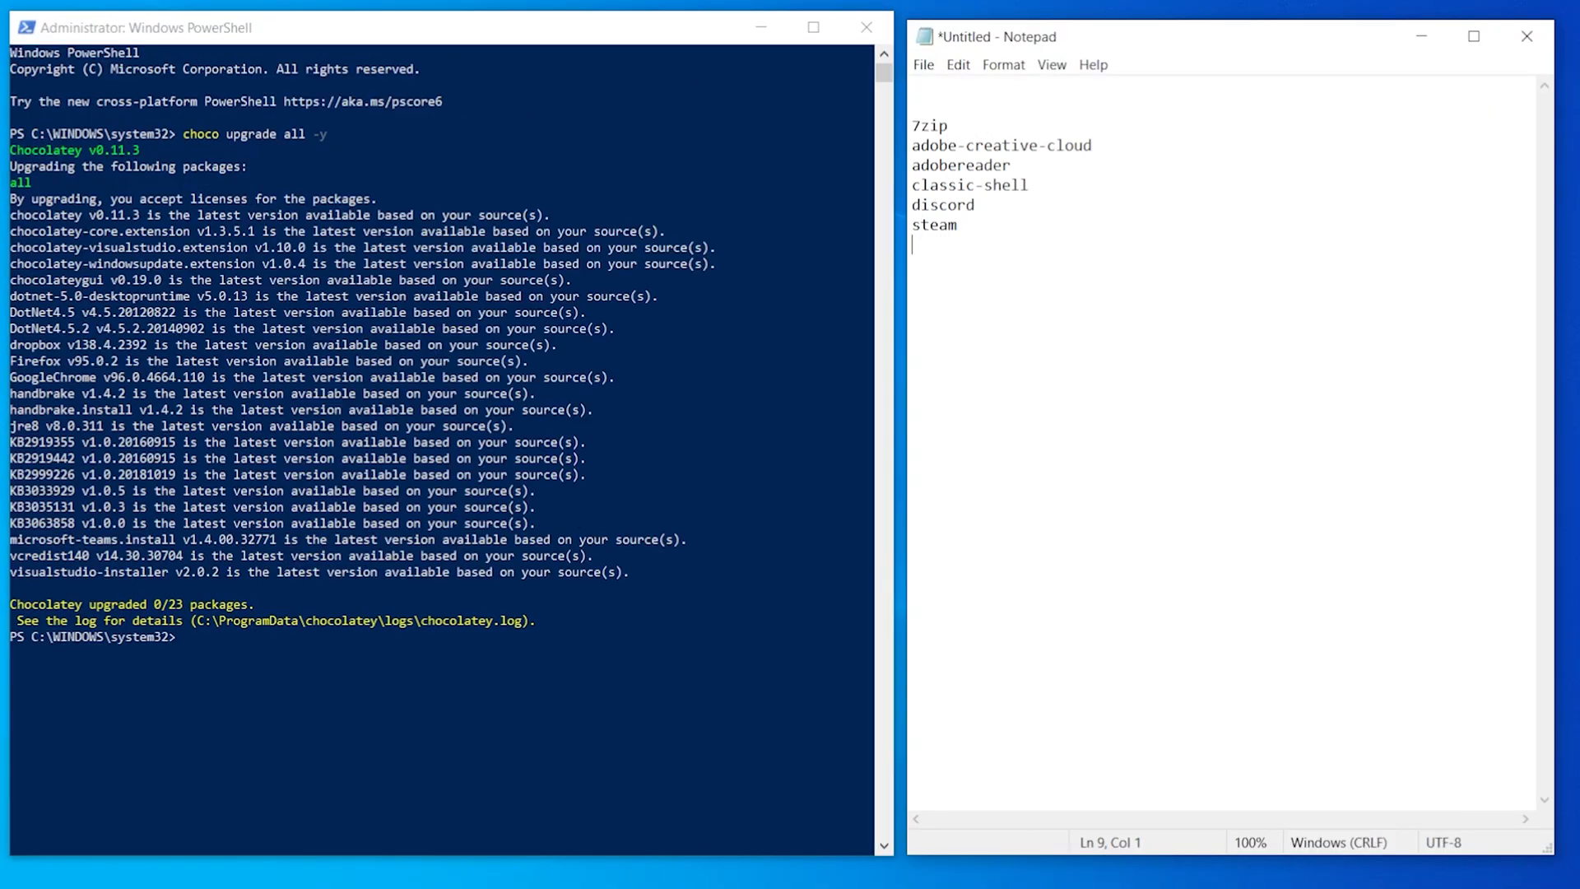
type("obx-")
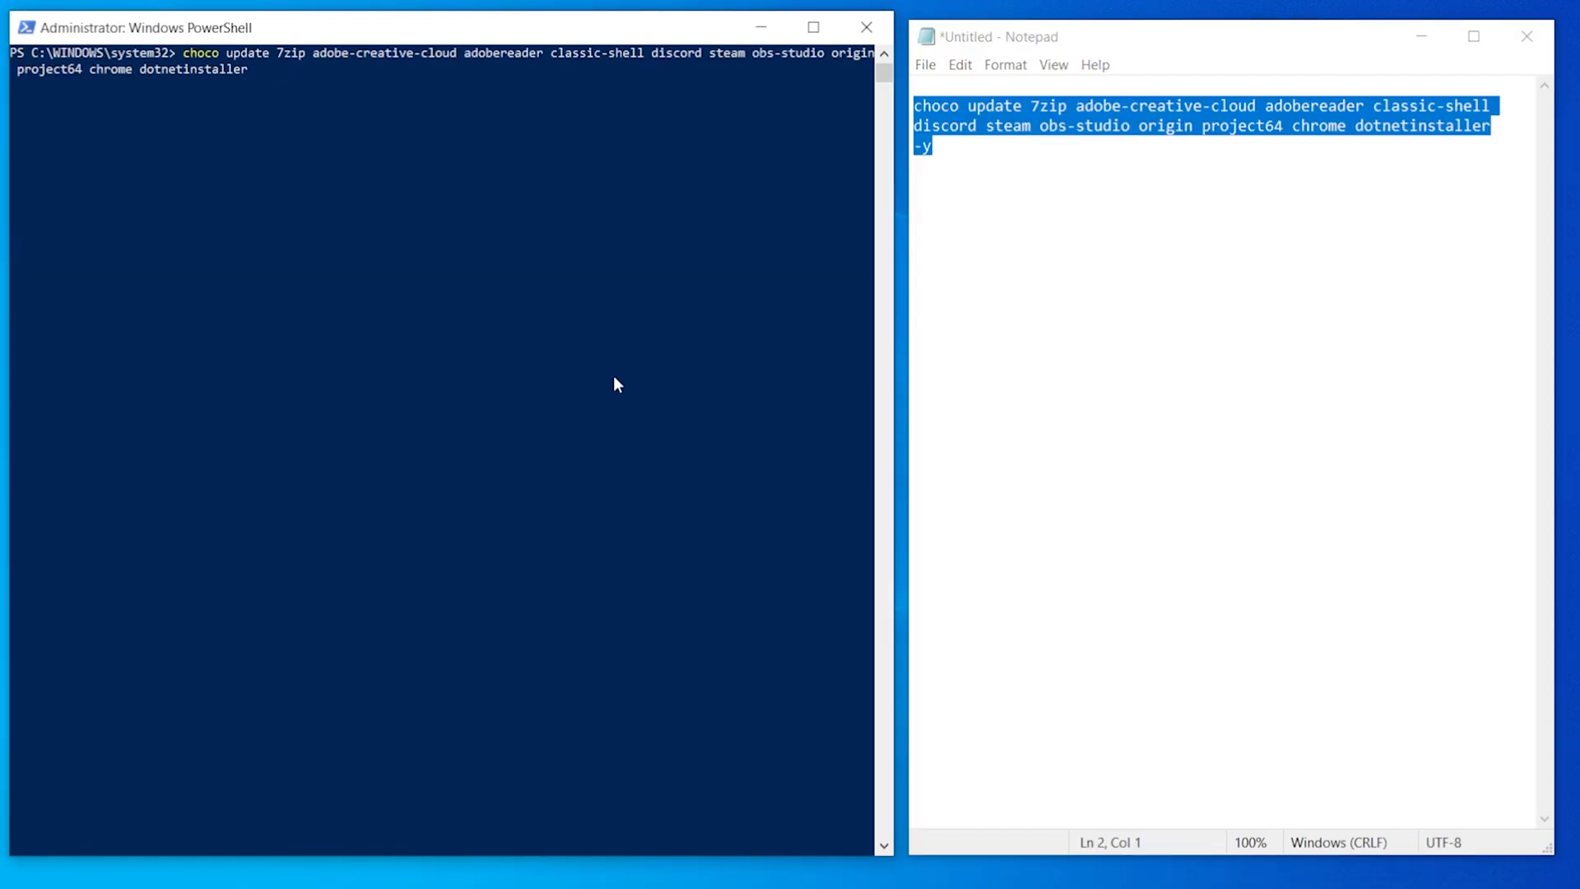
type("-y")
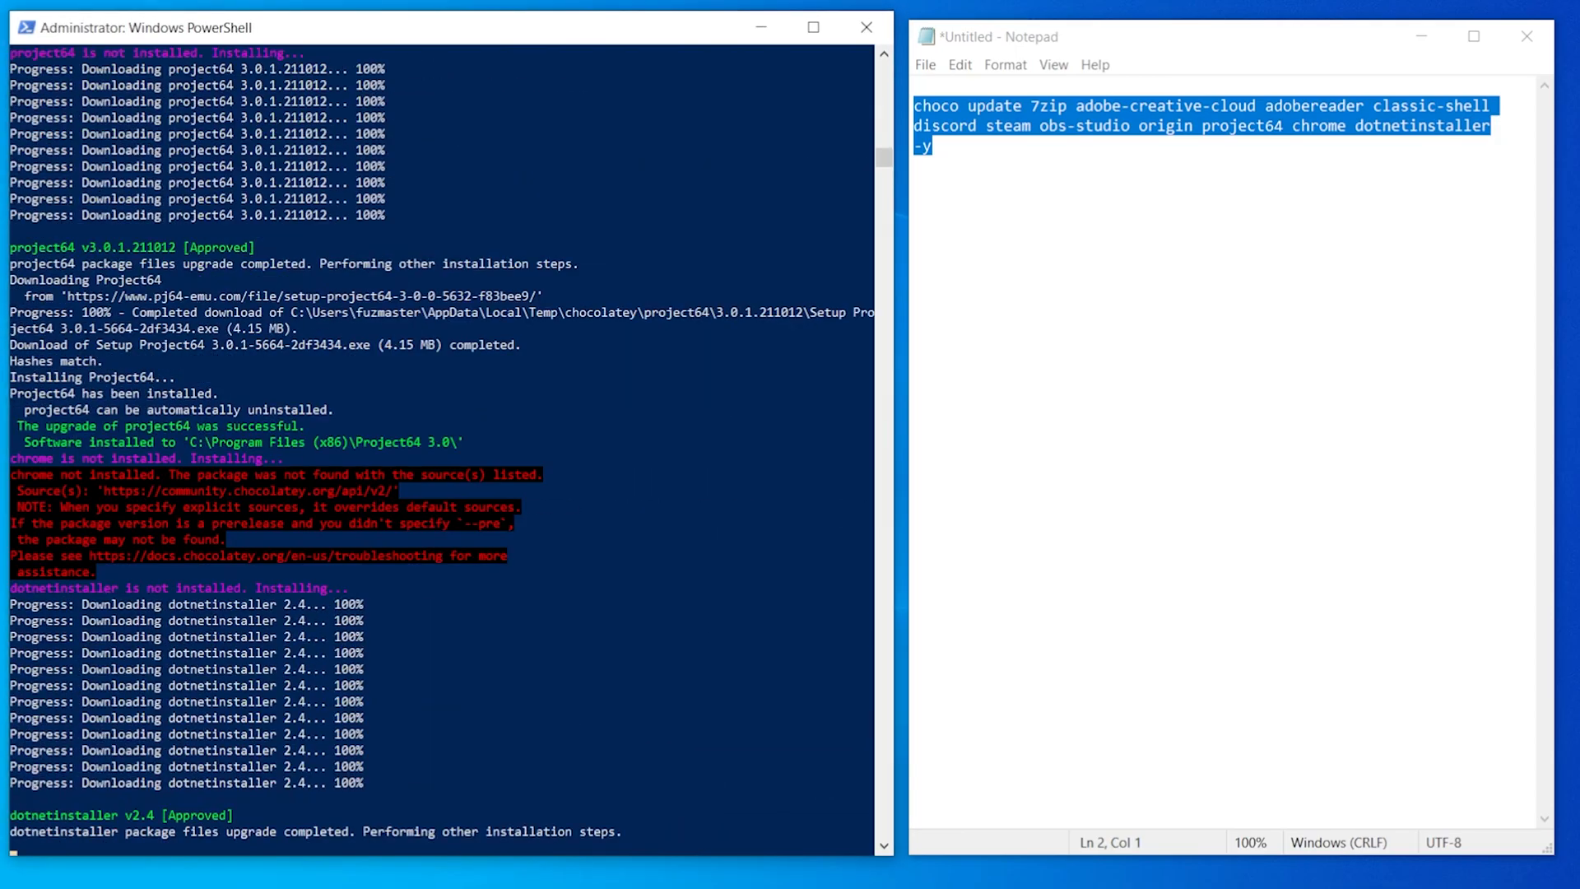
scroll("down", 3)
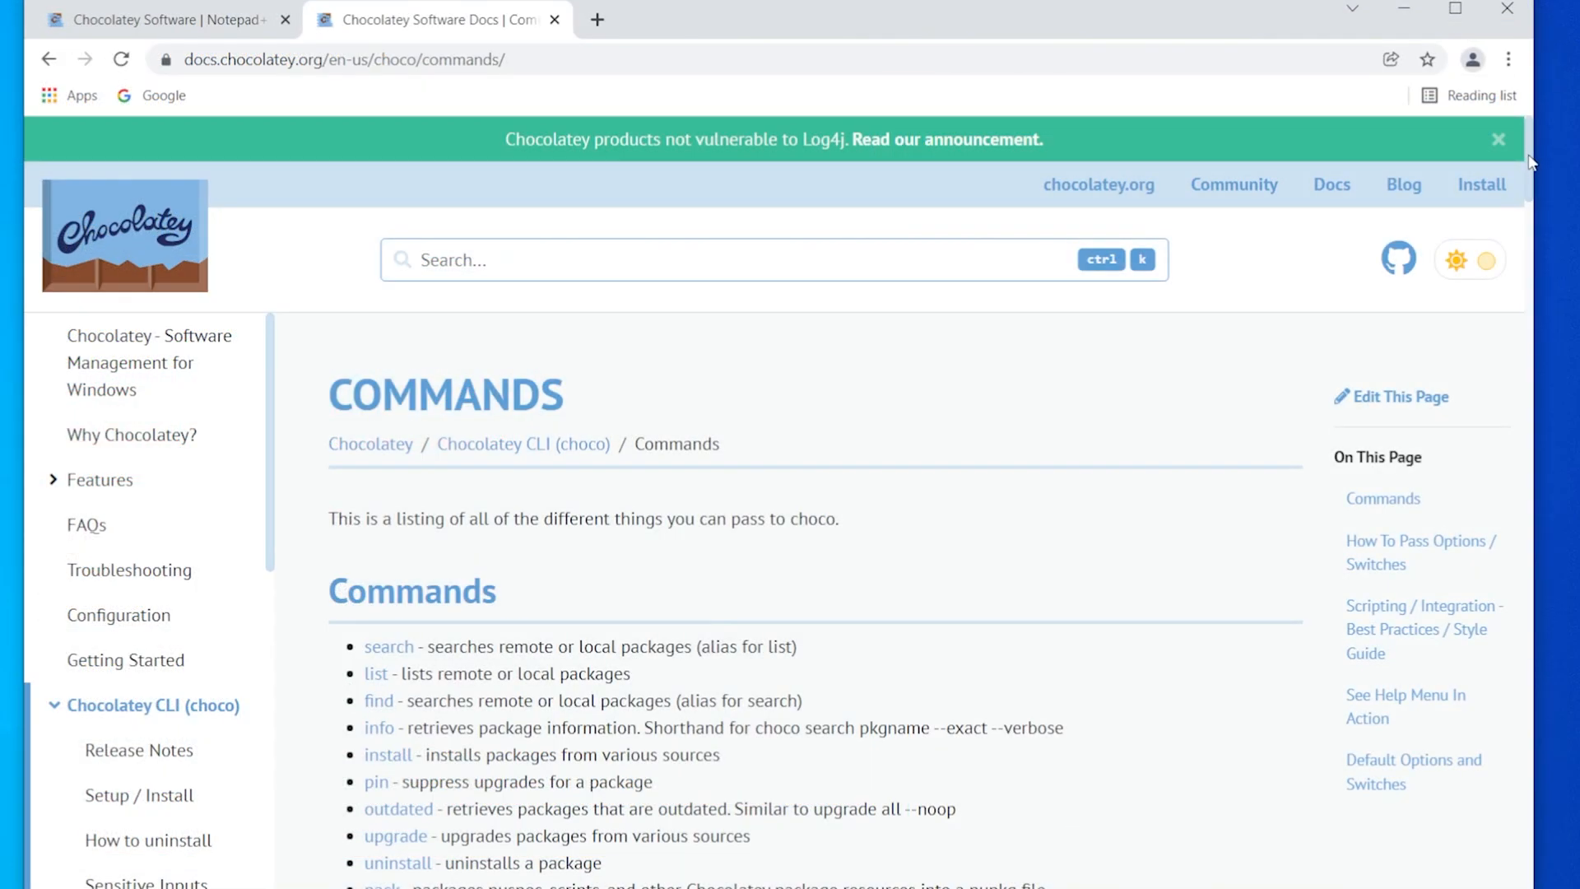
scroll("down", 3)
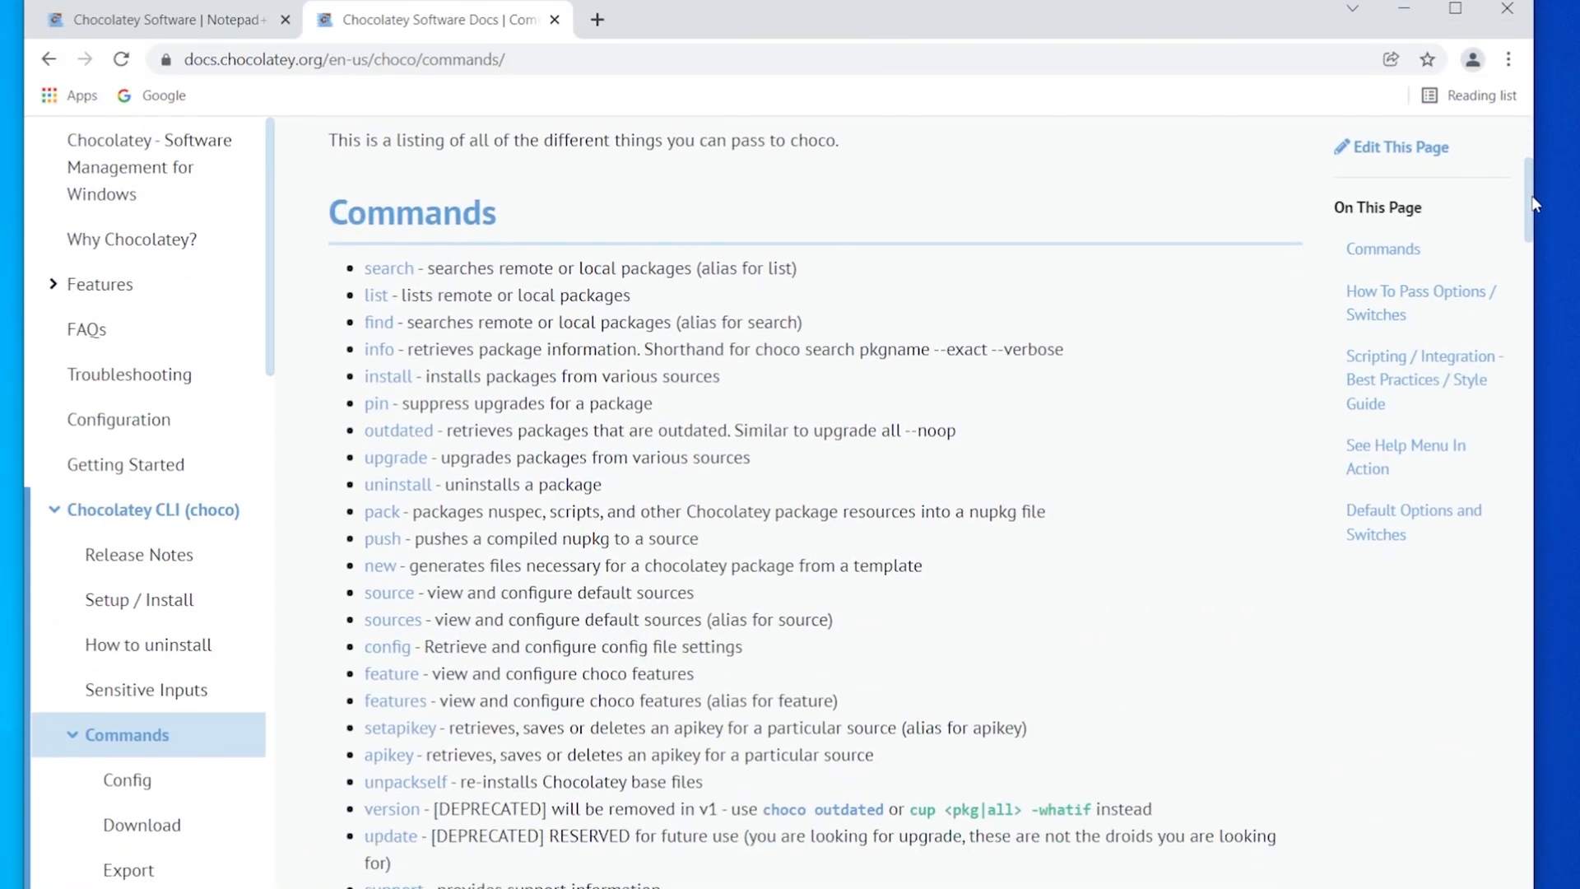